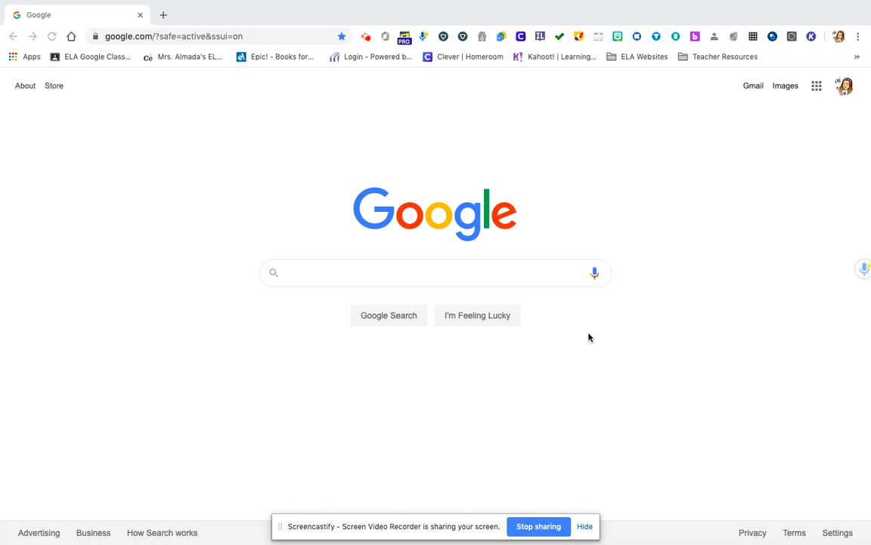
pyautogui.moveTo(779, 67)
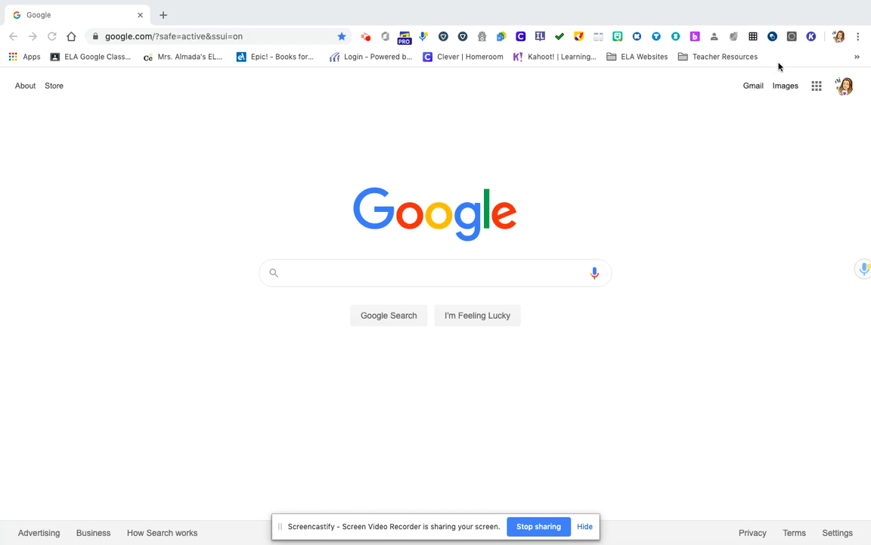
pyautogui.moveTo(276, 56)
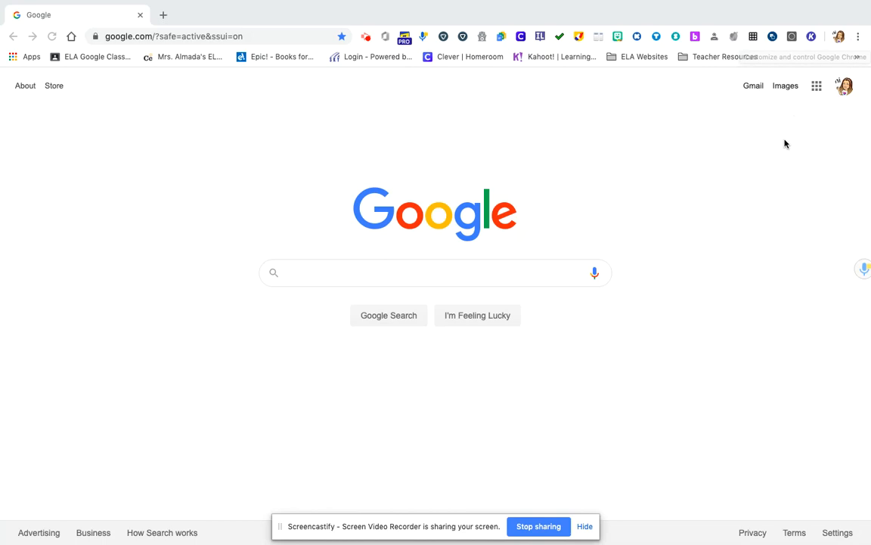
# Step: Hide and re-show the bookmarks bar, then view the Google bookmark's details without changes
pyautogui.click(857, 36)
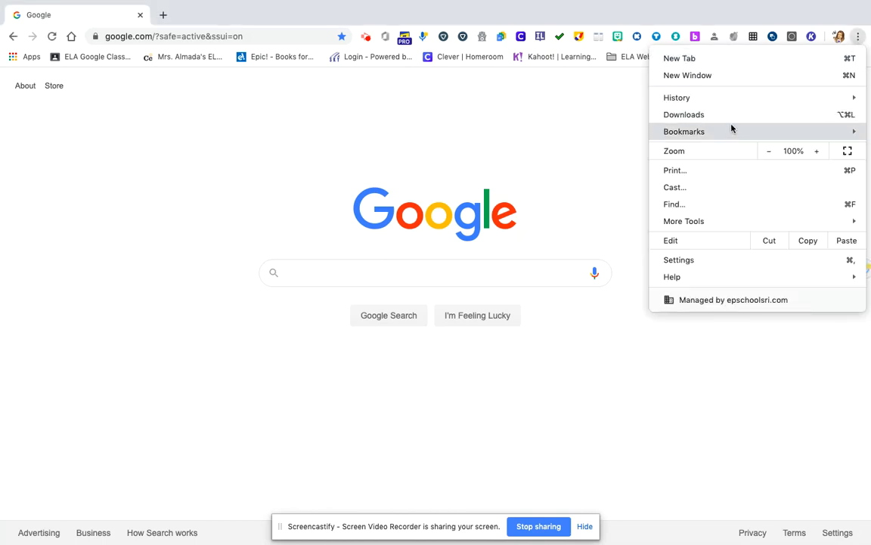
pyautogui.click(684, 131)
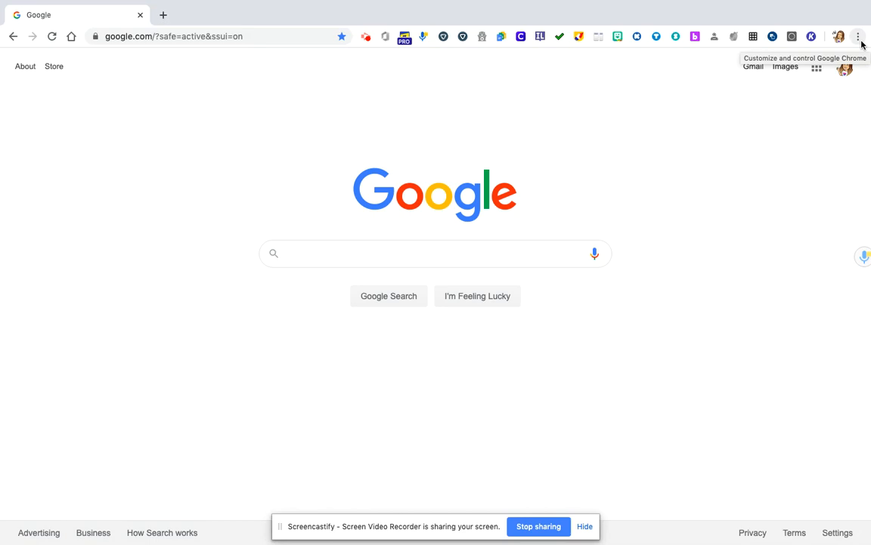
pyautogui.click(858, 36)
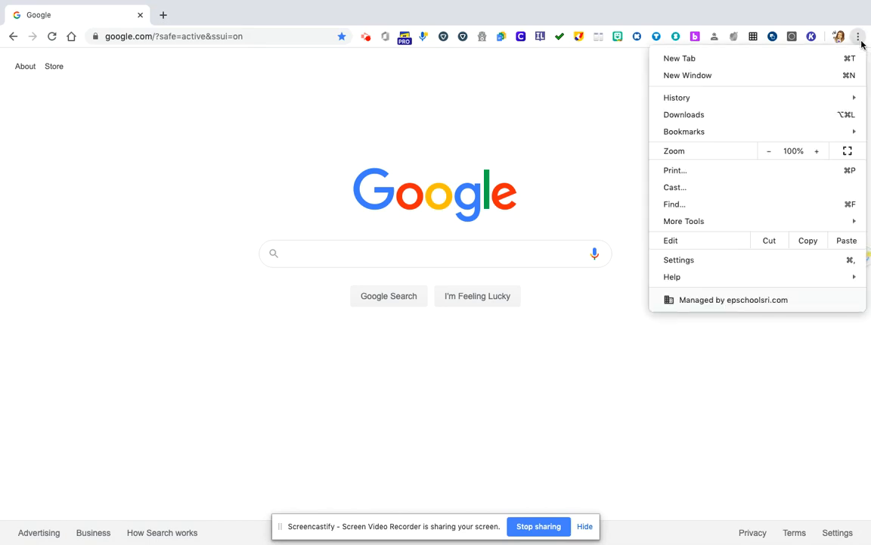
pyautogui.click(683, 131)
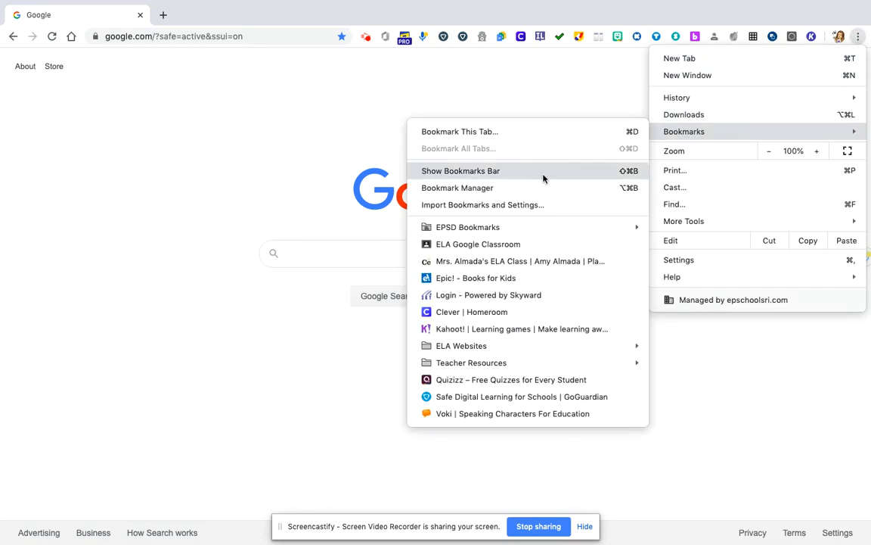
pyautogui.click(460, 170)
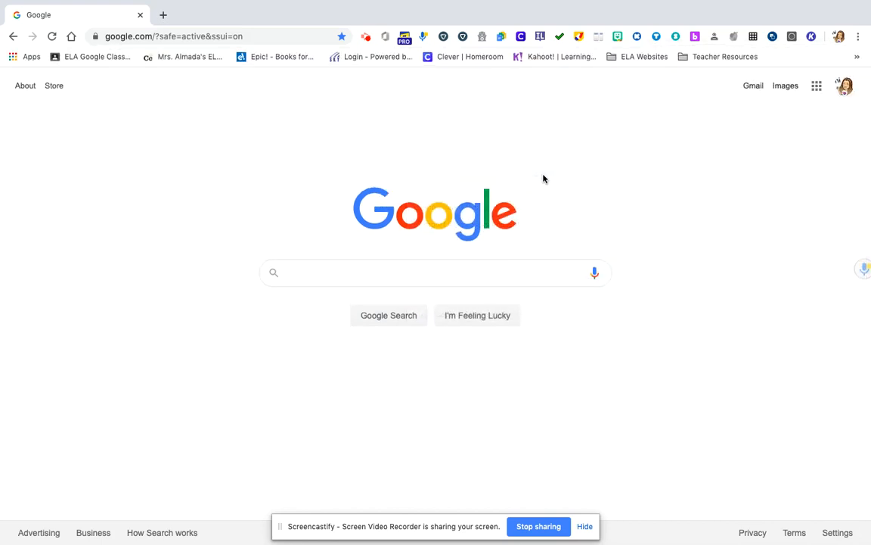
pyautogui.moveTo(344, 106)
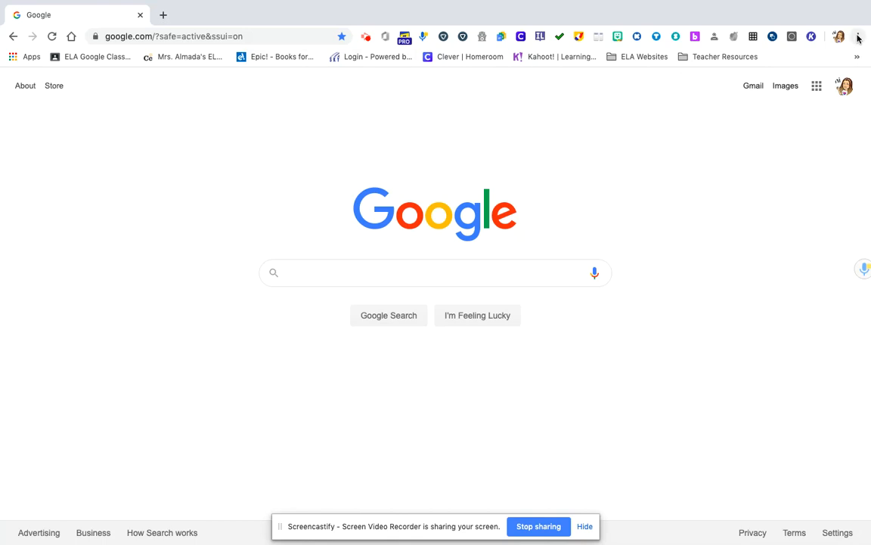
pyautogui.click(858, 35)
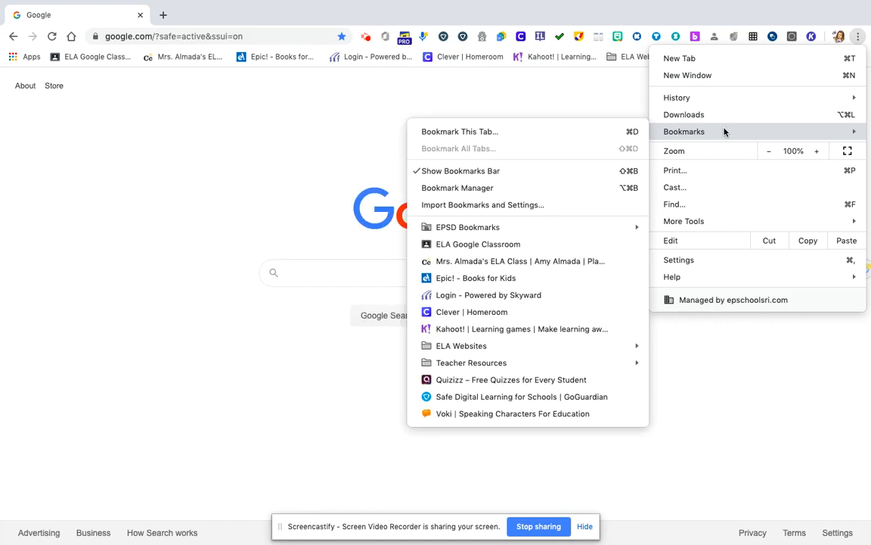
pyautogui.moveTo(520, 261)
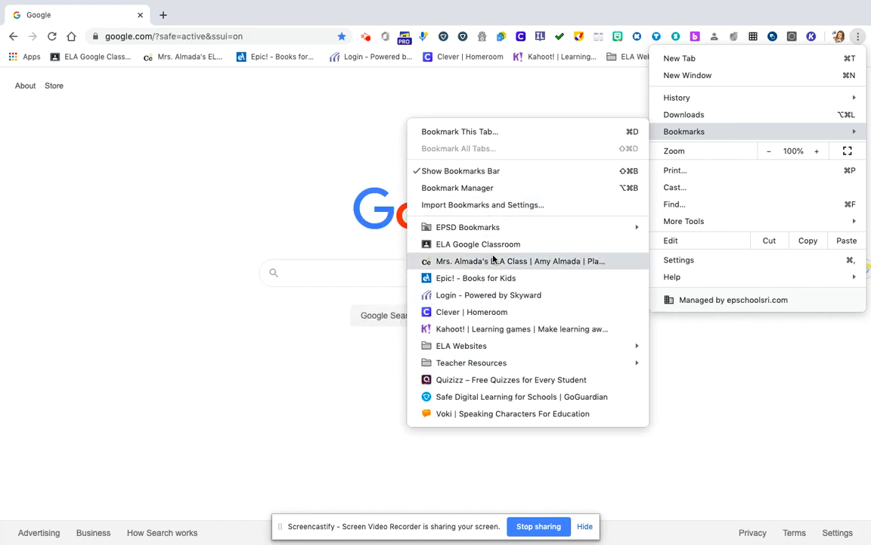
pyautogui.moveTo(572, 109)
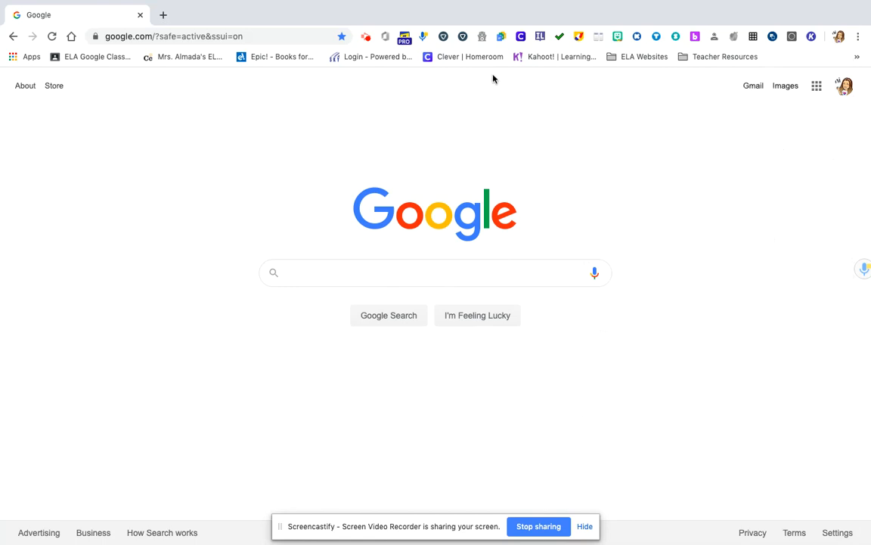
pyautogui.moveTo(262, 84)
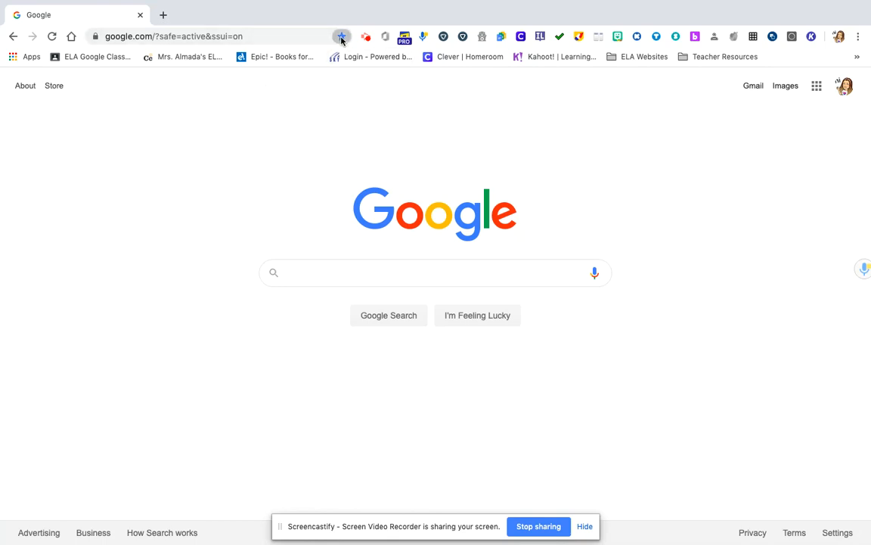
pyautogui.click(342, 36)
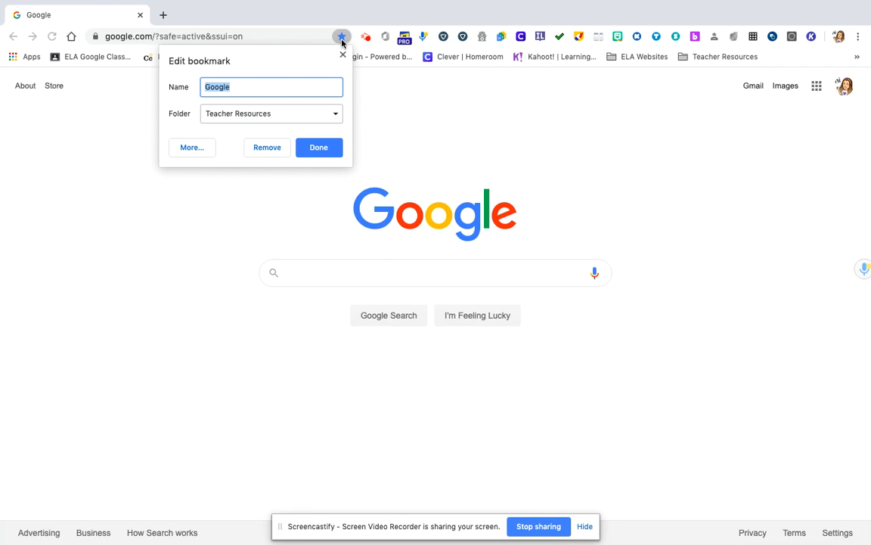
pyautogui.moveTo(342, 67)
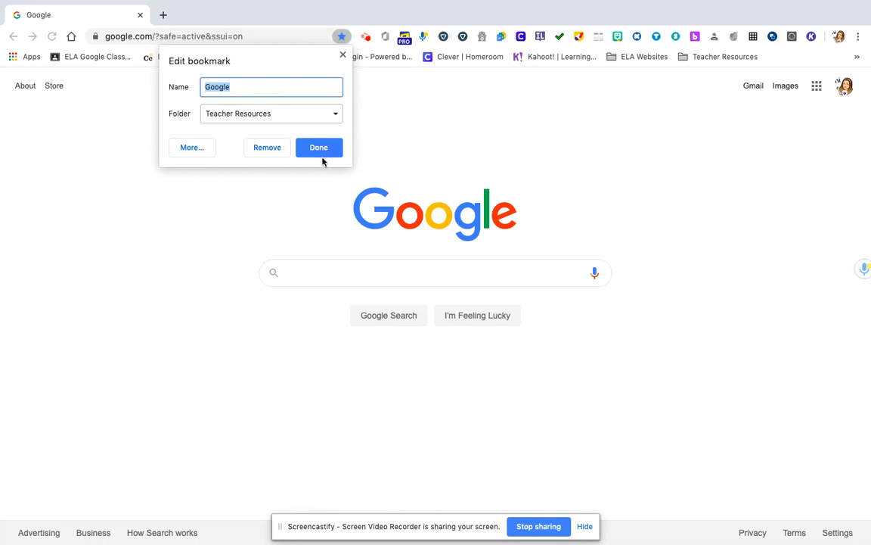
pyautogui.click(319, 147)
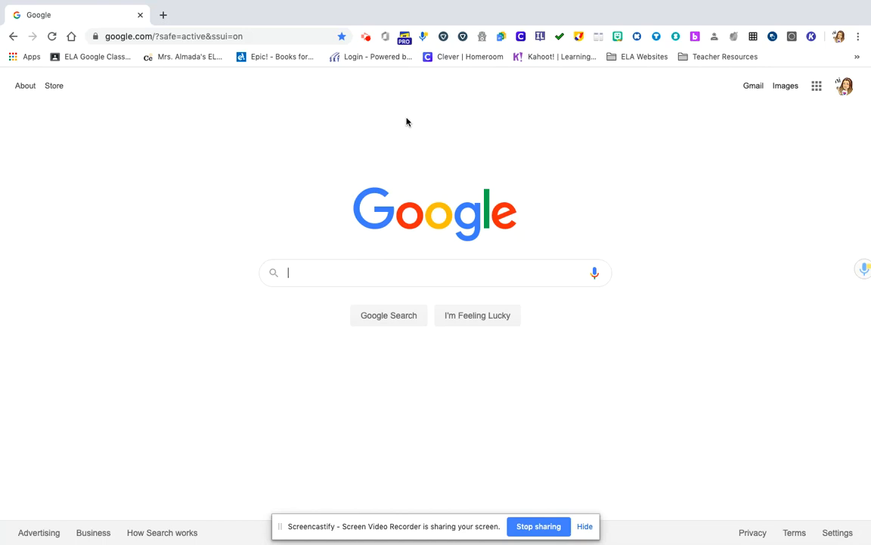
pyautogui.moveTo(157, 108)
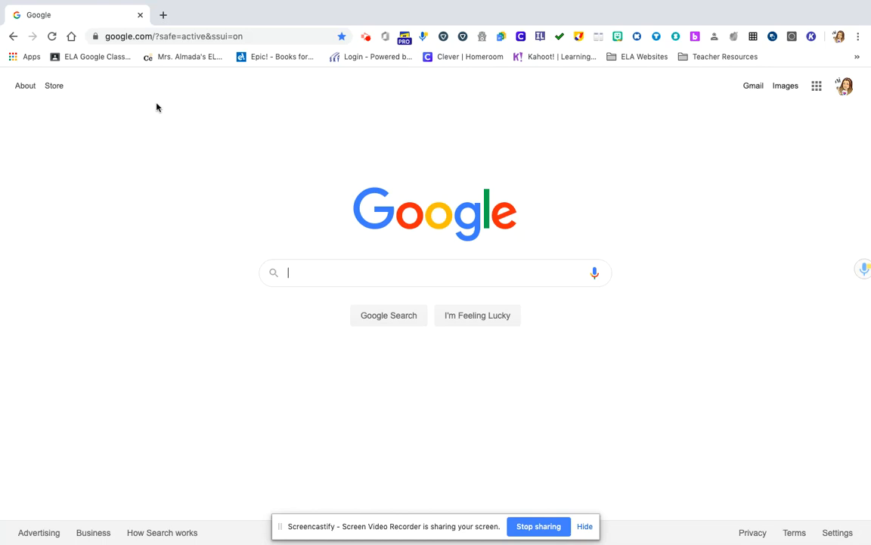
pyautogui.moveTo(91, 57)
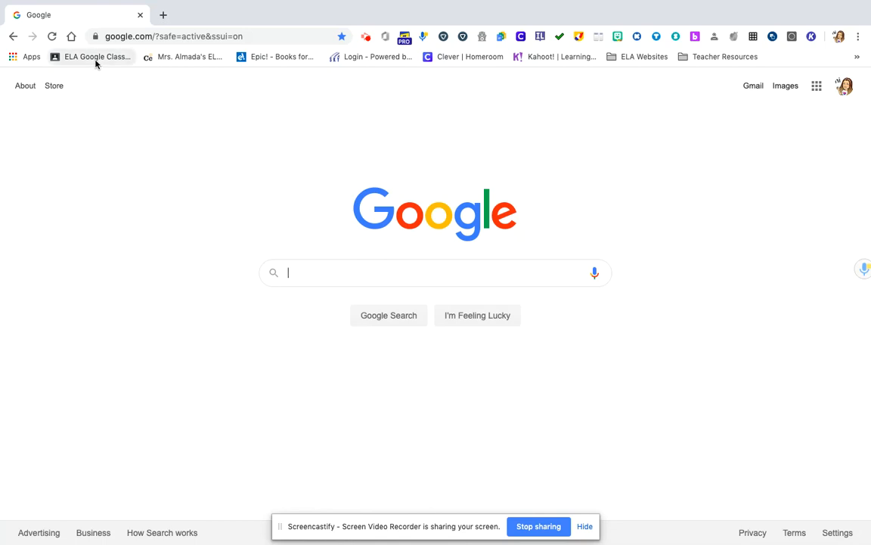
pyautogui.moveTo(287, 81)
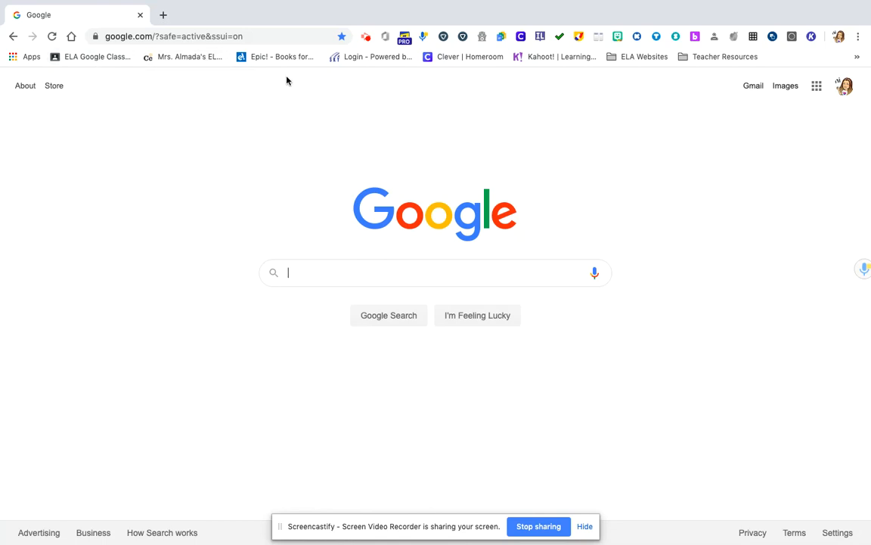
pyautogui.moveTo(371, 57)
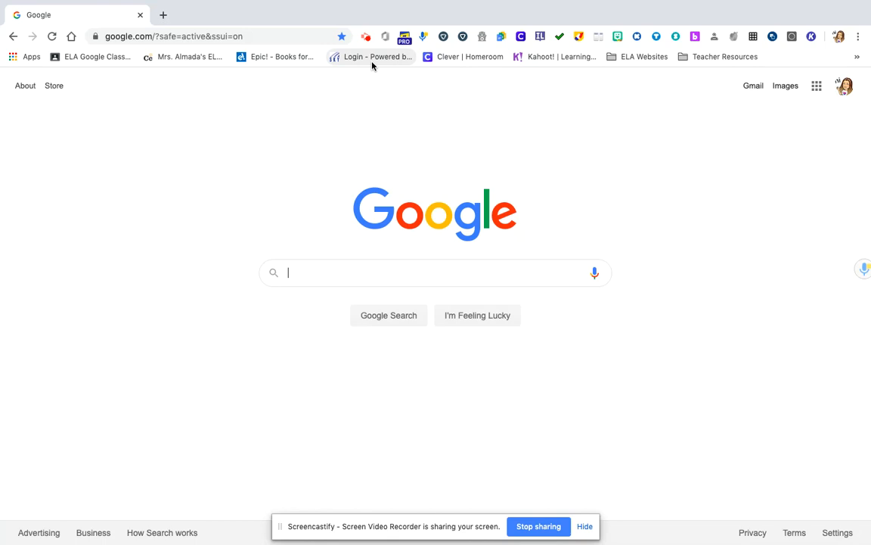
pyautogui.moveTo(370, 57)
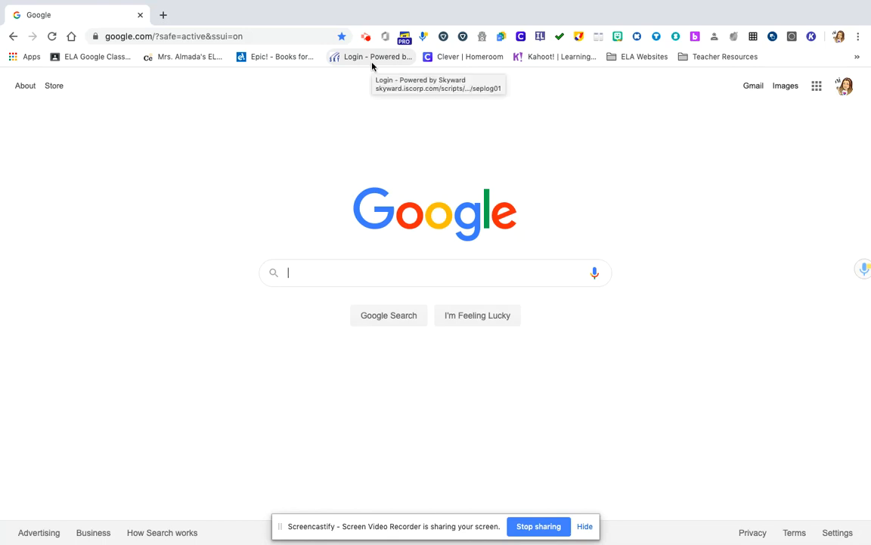
pyautogui.moveTo(406, 69)
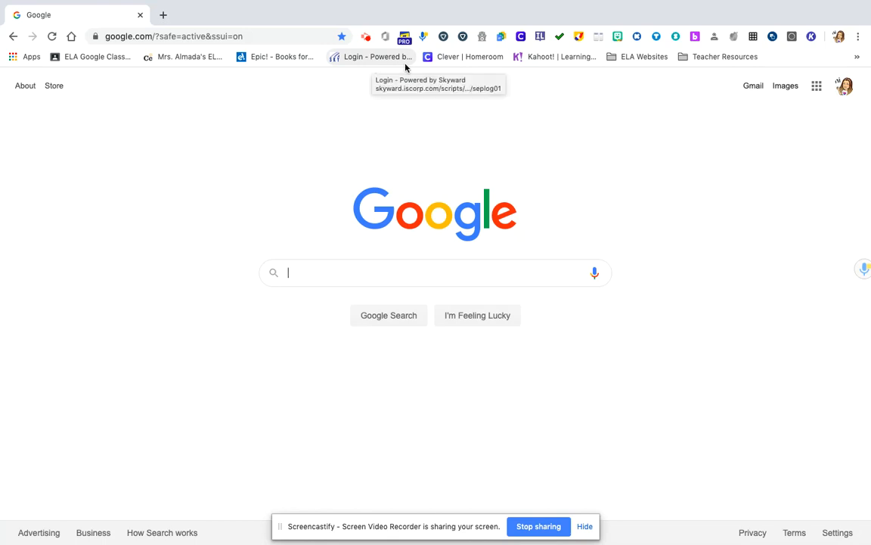
pyautogui.moveTo(465, 62)
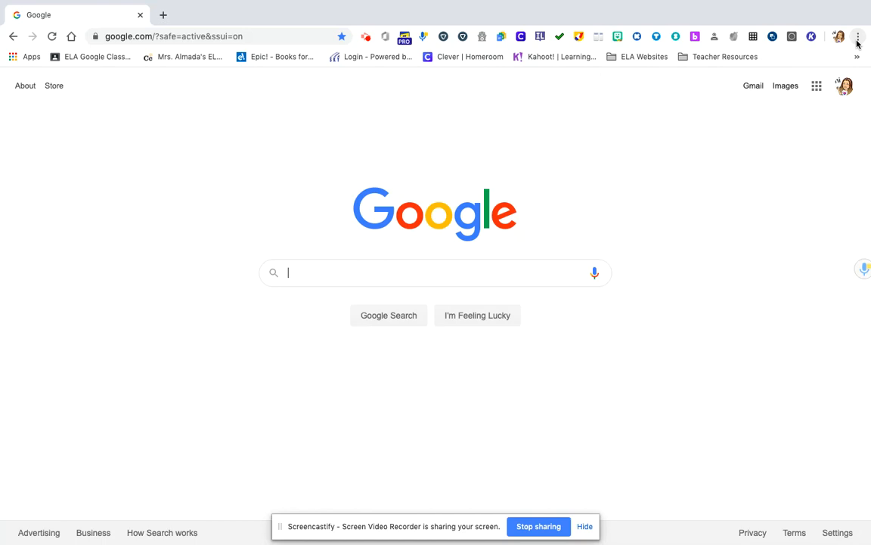
# Step: In the Bookmarks manager, add a new folder named 'School Day'
pyautogui.click(858, 36)
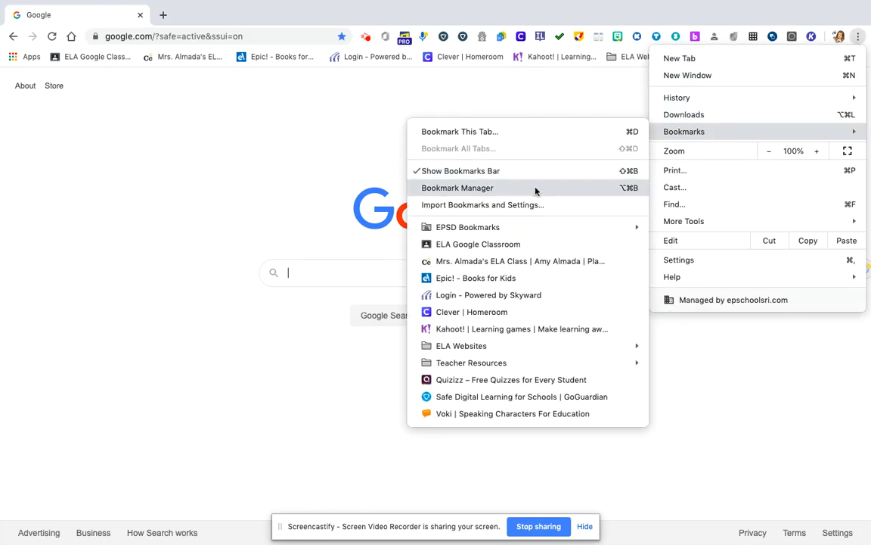
pyautogui.click(457, 188)
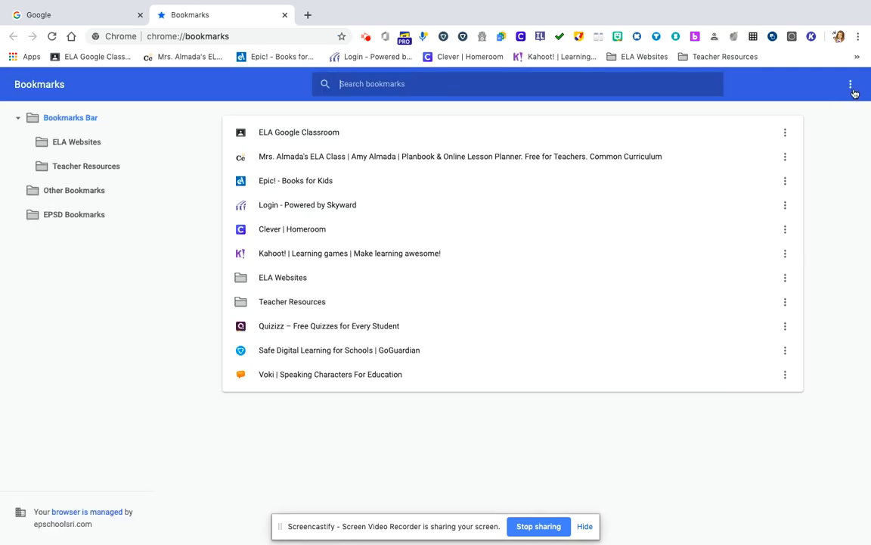
pyautogui.click(850, 84)
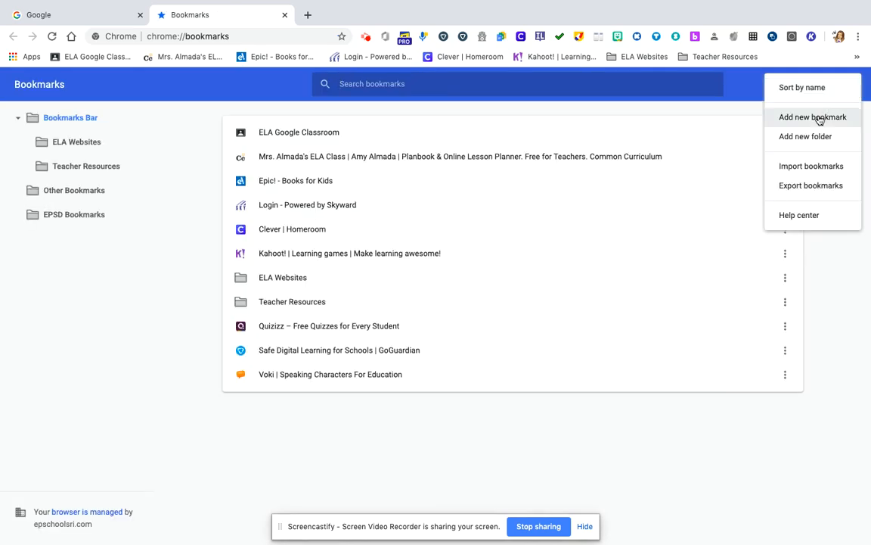
pyautogui.click(806, 136)
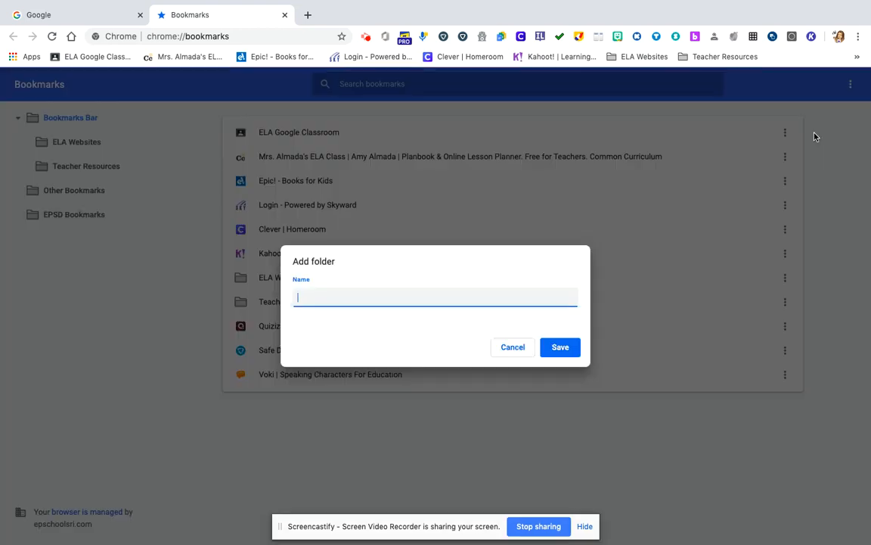
pyautogui.write('School Day')
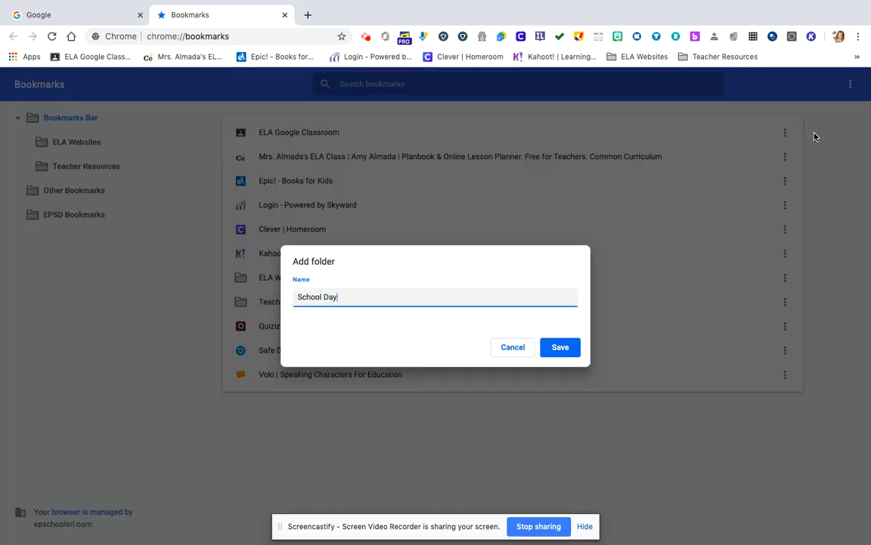
pyautogui.click(559, 347)
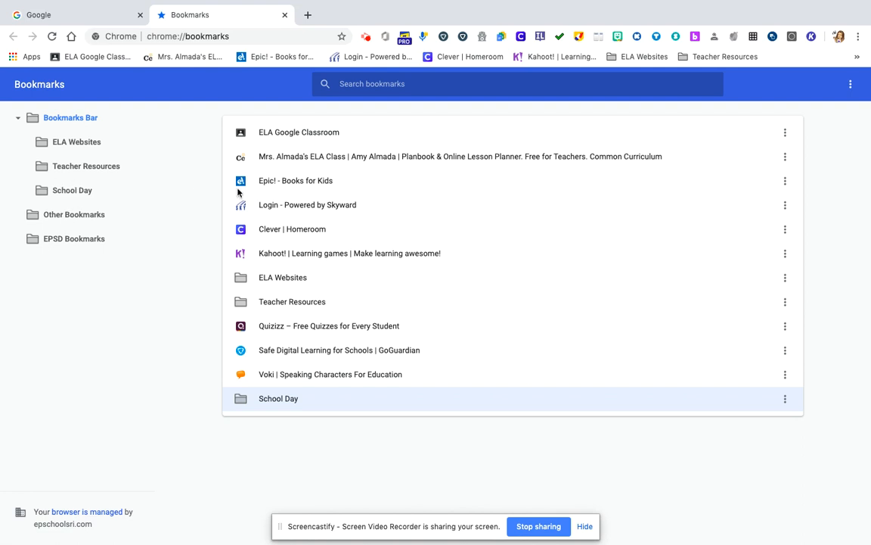
pyautogui.moveTo(295, 138)
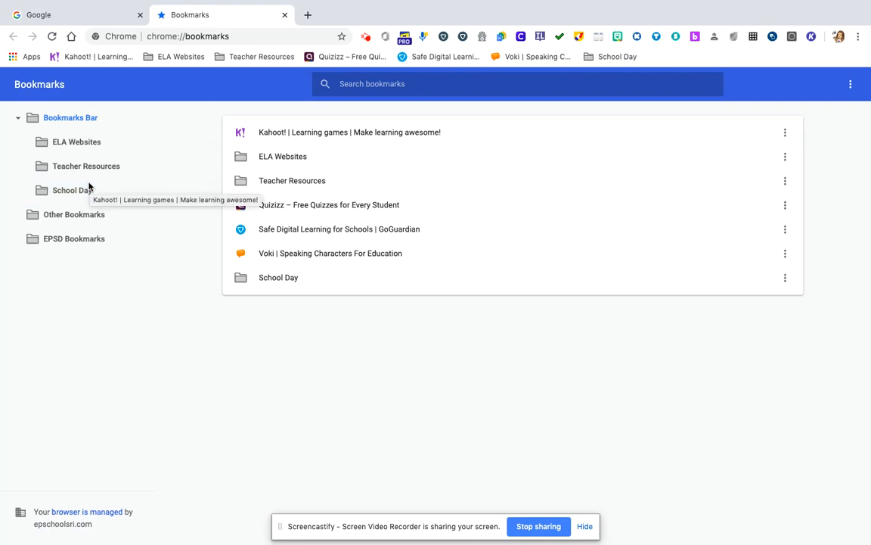
pyautogui.moveTo(617, 56)
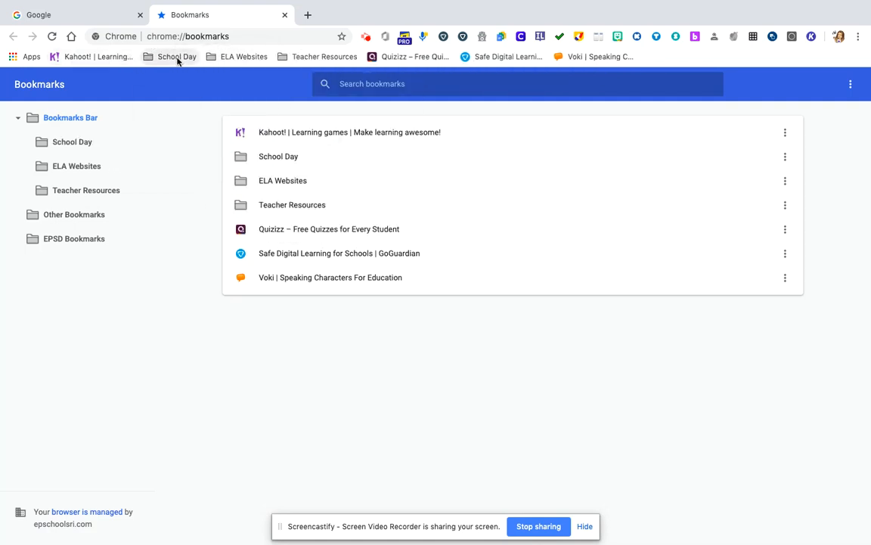
pyautogui.click(176, 56)
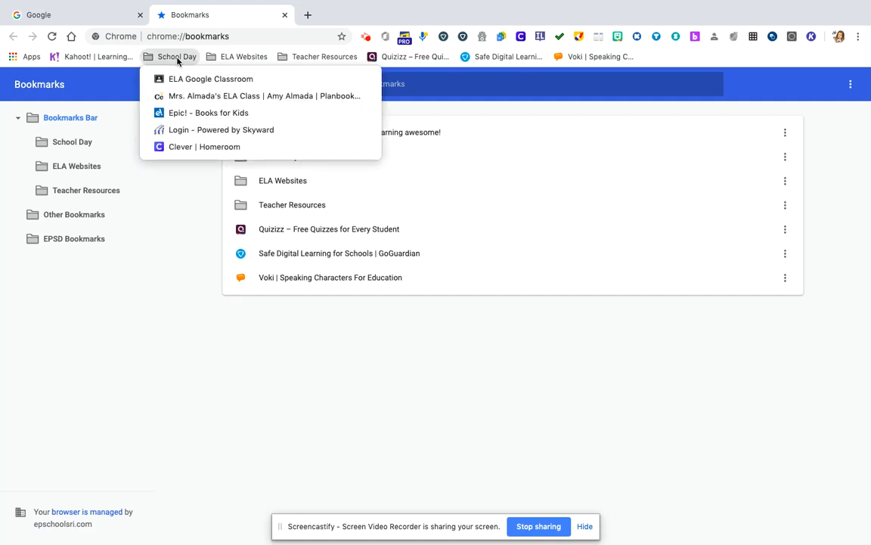
pyautogui.moveTo(204, 147)
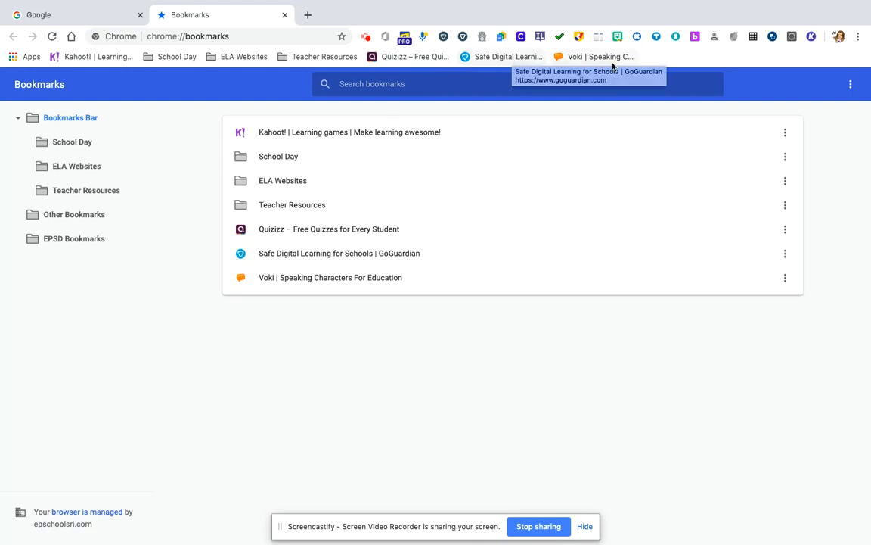
pyautogui.moveTo(601, 56)
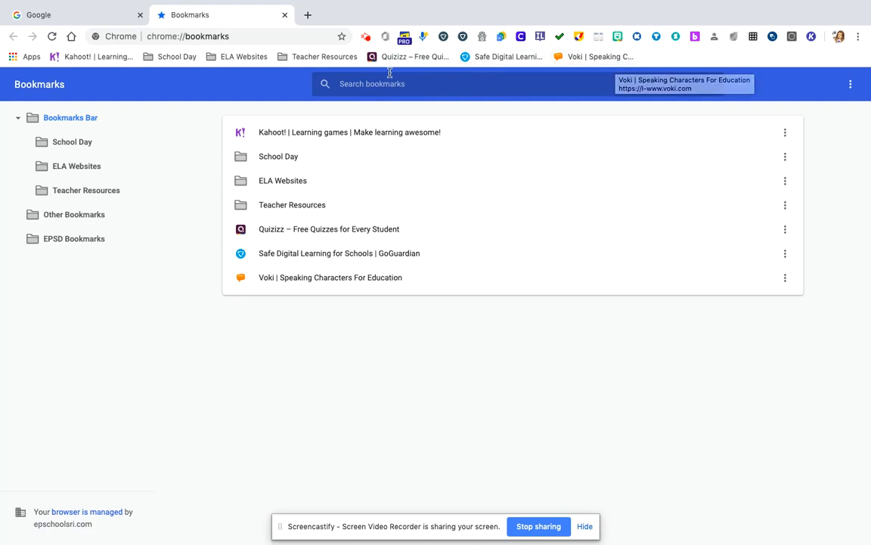
pyautogui.moveTo(597, 56)
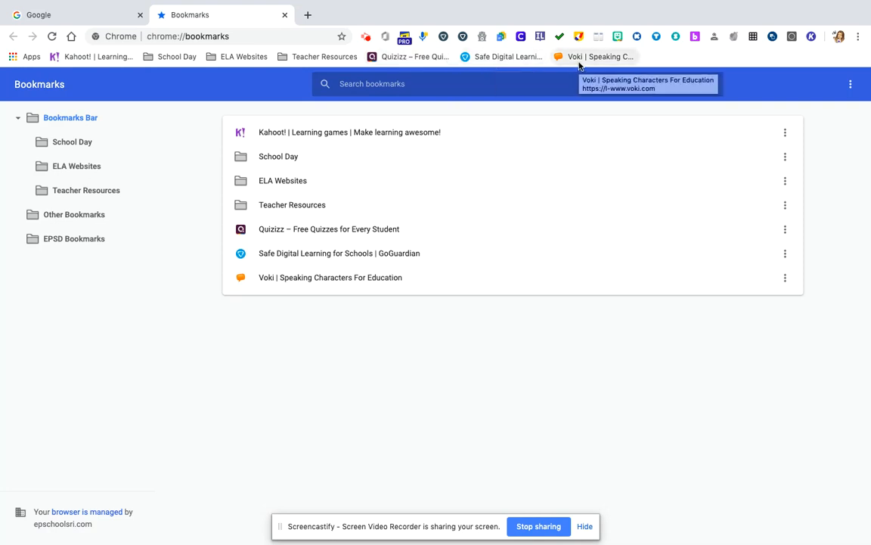
pyautogui.moveTo(488, 66)
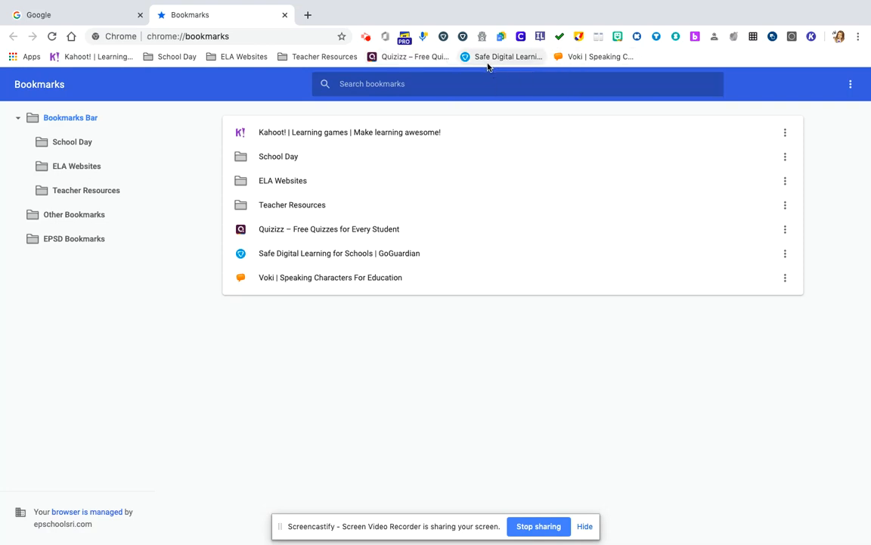
pyautogui.moveTo(508, 56)
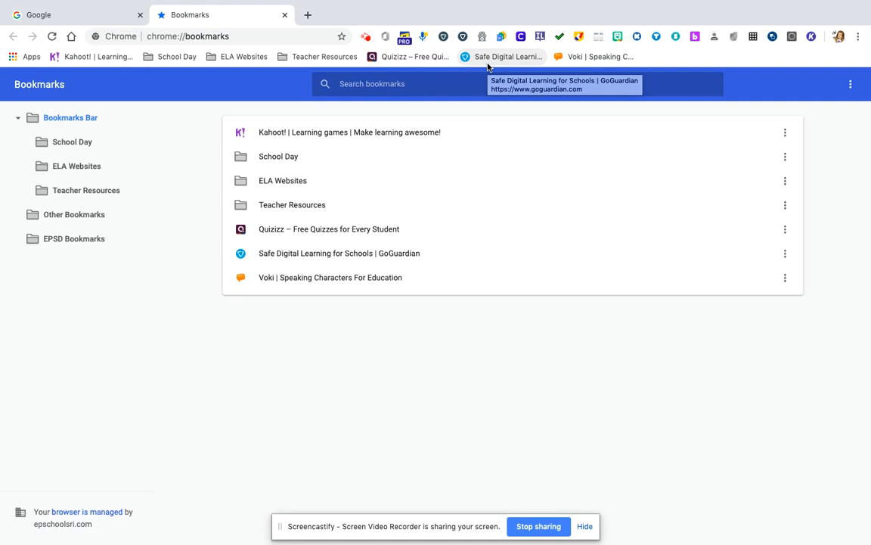
pyautogui.moveTo(327, 137)
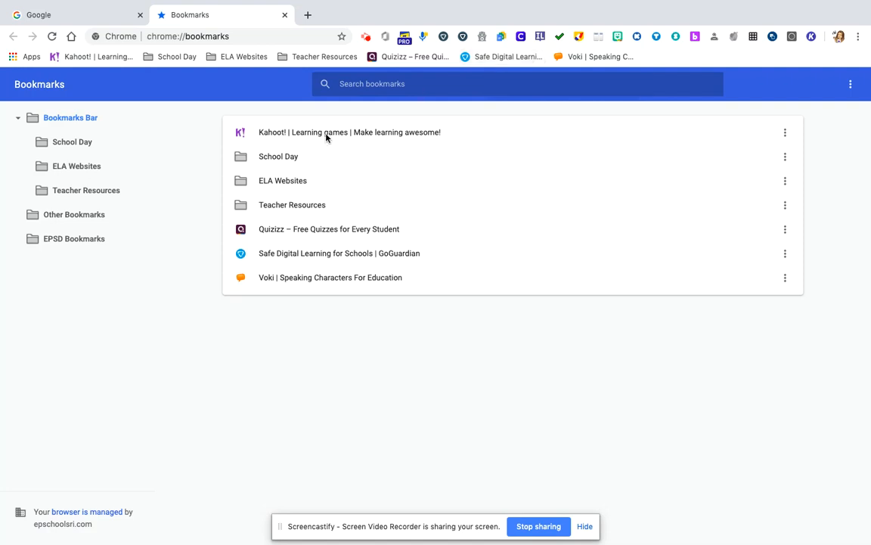
pyautogui.moveTo(109, 70)
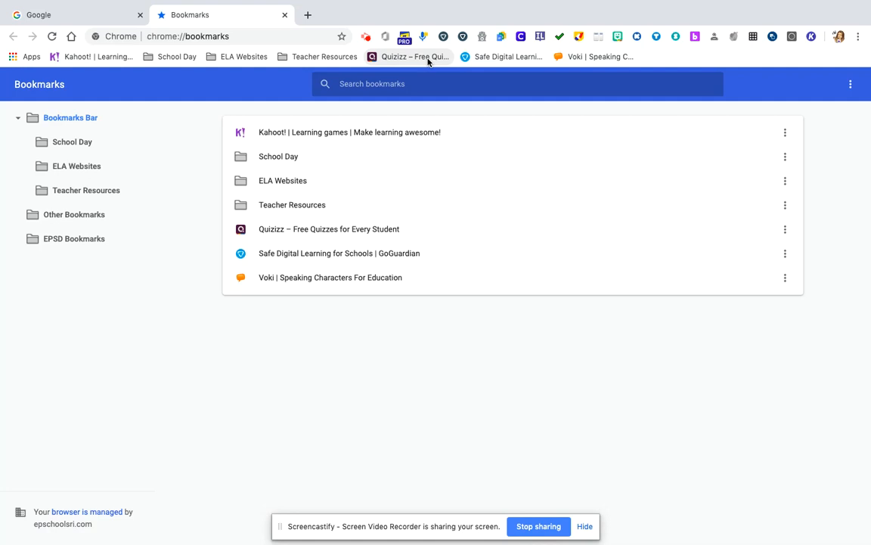
# Step: Add and save a folder named 'Games' in the Bookmarks manager
pyautogui.click(850, 83)
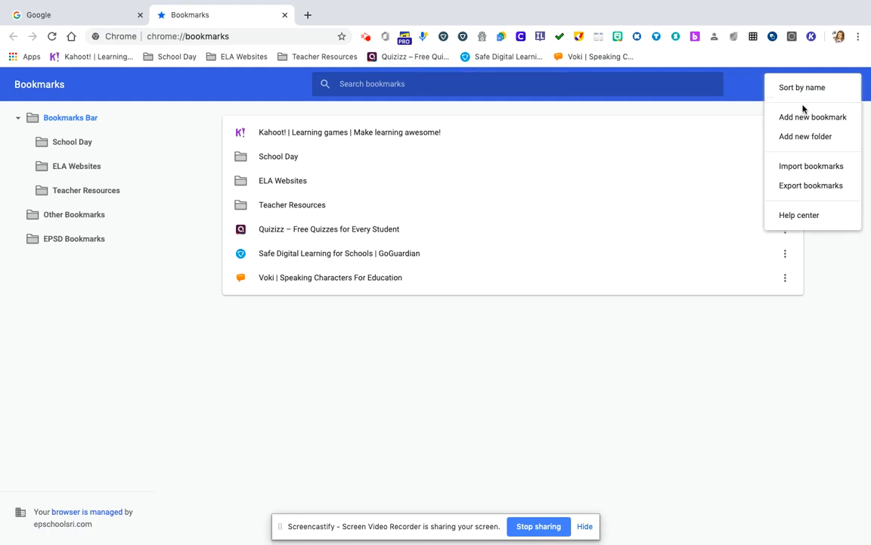
pyautogui.click(804, 136)
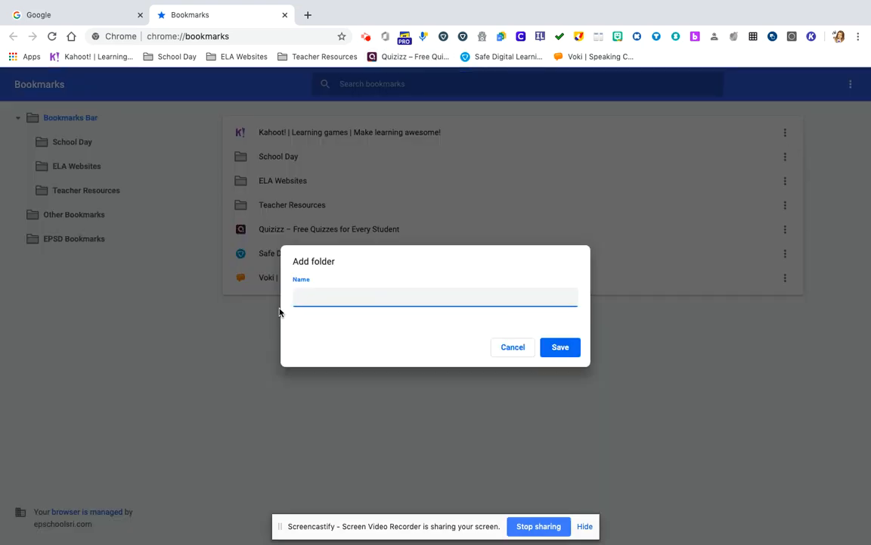
pyautogui.write('Games')
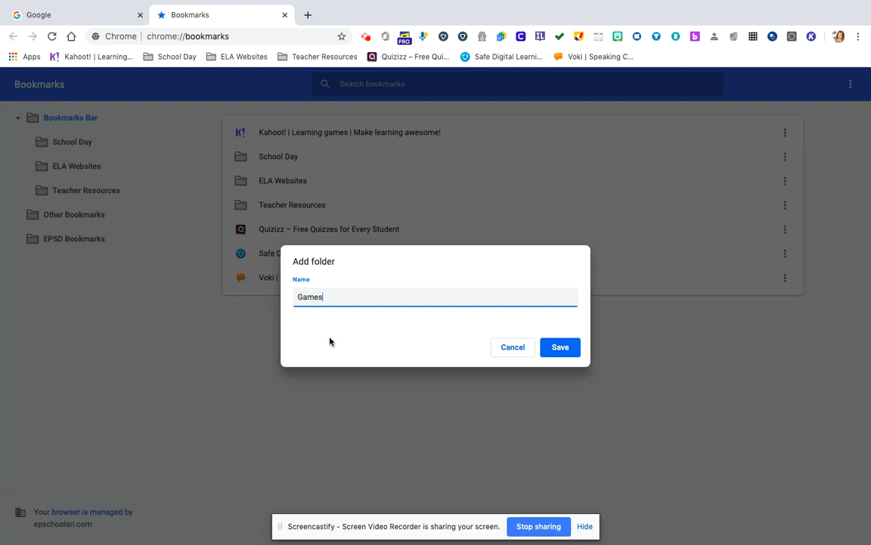
pyautogui.click(559, 347)
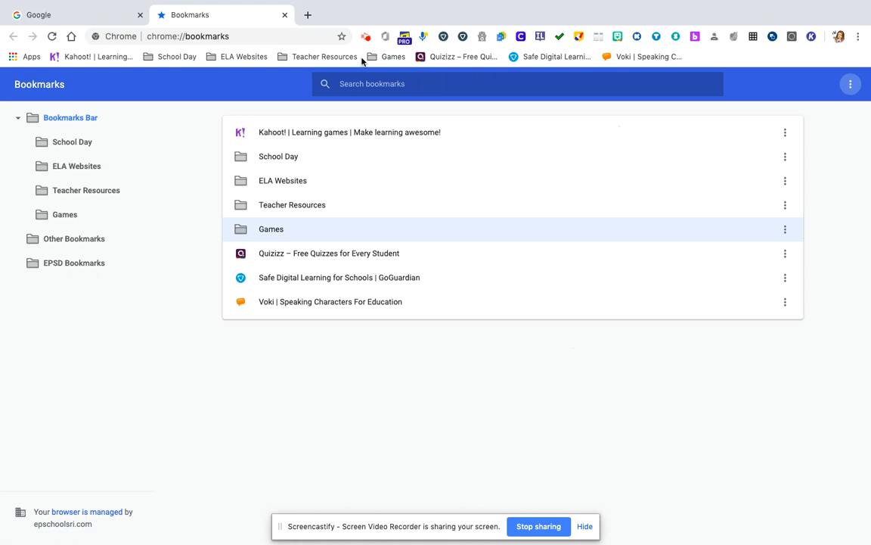
pyautogui.moveTo(310, 155)
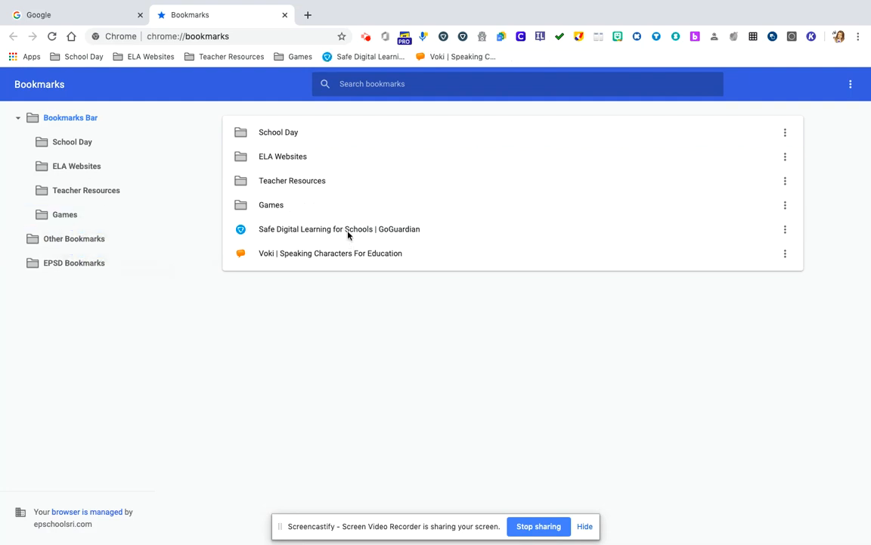
# Step: Drag the loose GoGuardian and Voki bookmarks into folders
pyautogui.moveTo(339, 229); pyautogui.dragTo(303, 148)
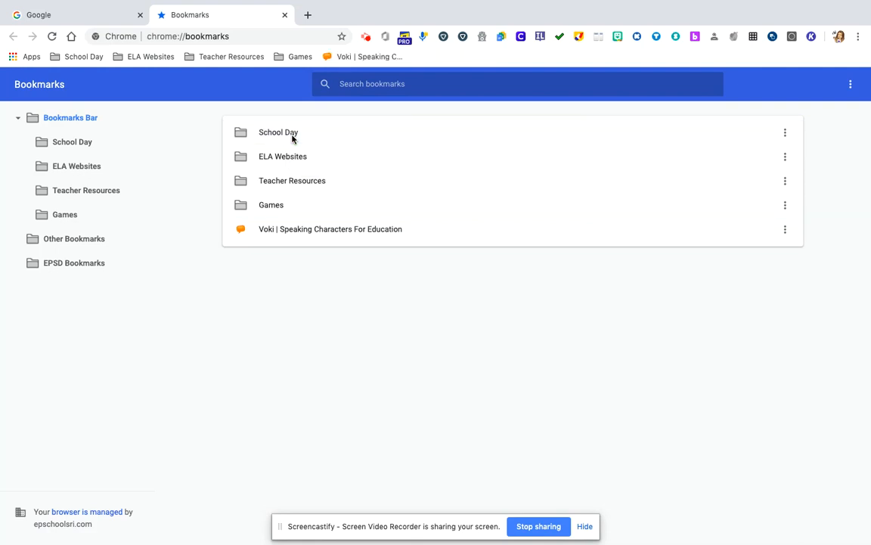
pyautogui.moveTo(306, 233)
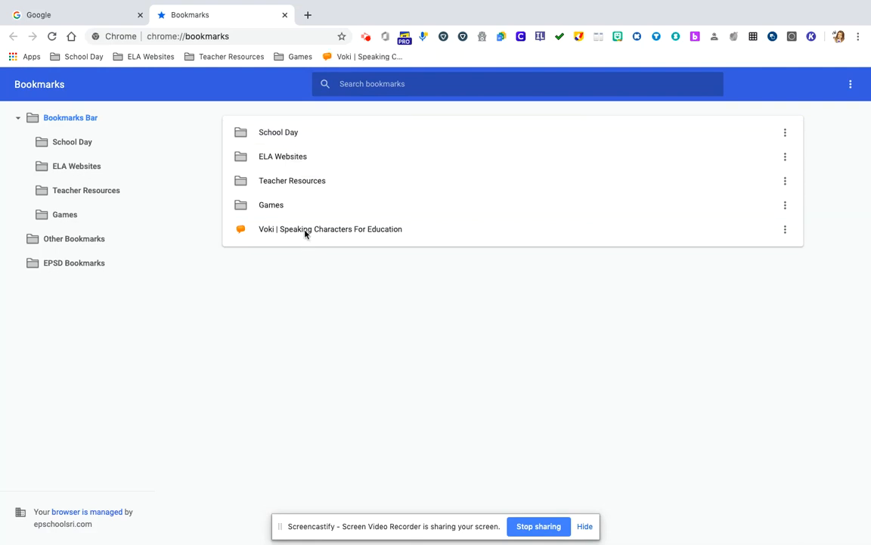
pyautogui.moveTo(330, 229); pyautogui.dragTo(306, 176)
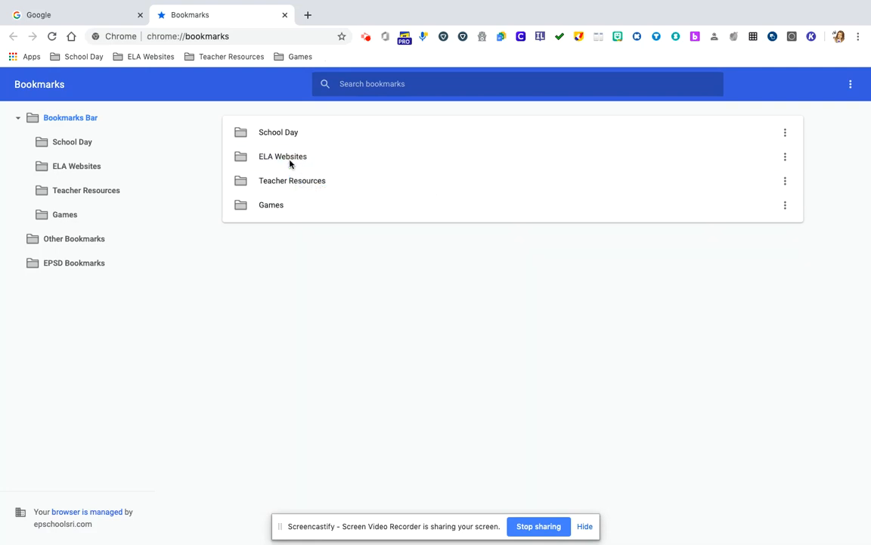
pyautogui.moveTo(64, 72)
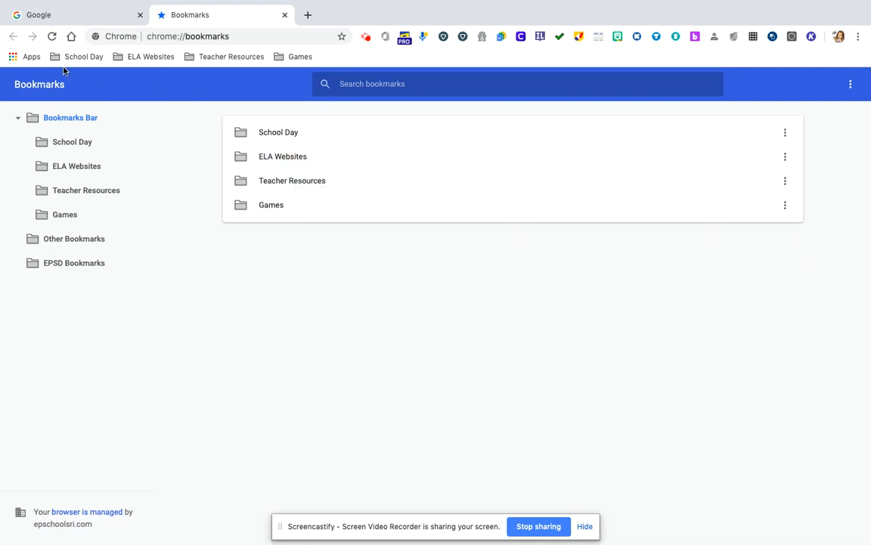
pyautogui.moveTo(333, 65)
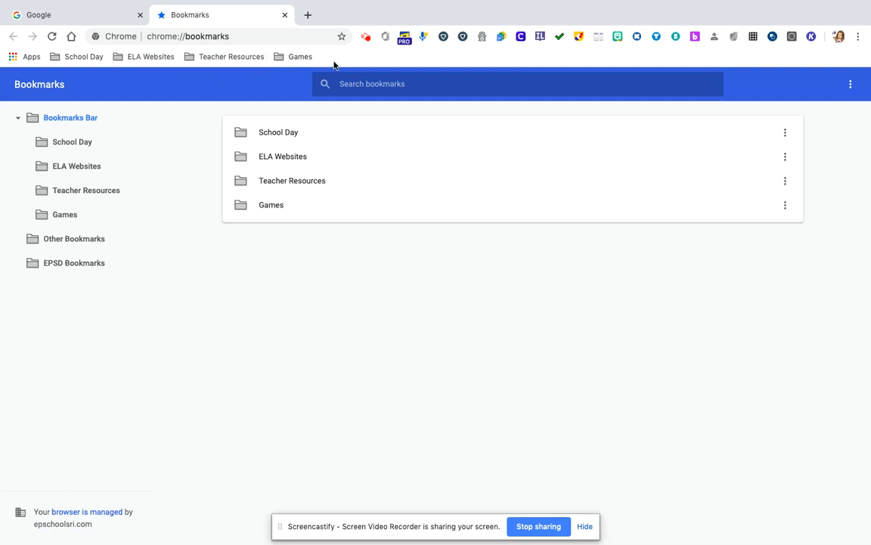
pyautogui.moveTo(300, 57)
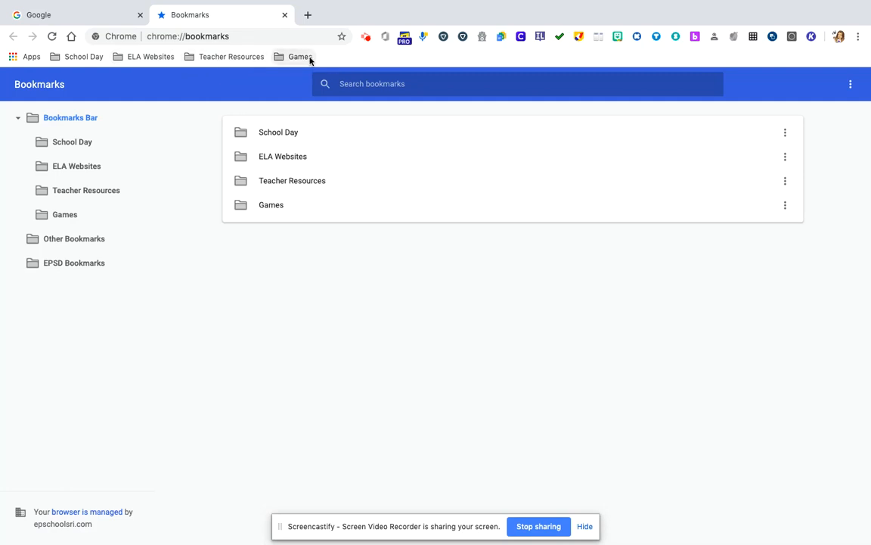
pyautogui.moveTo(165, 28)
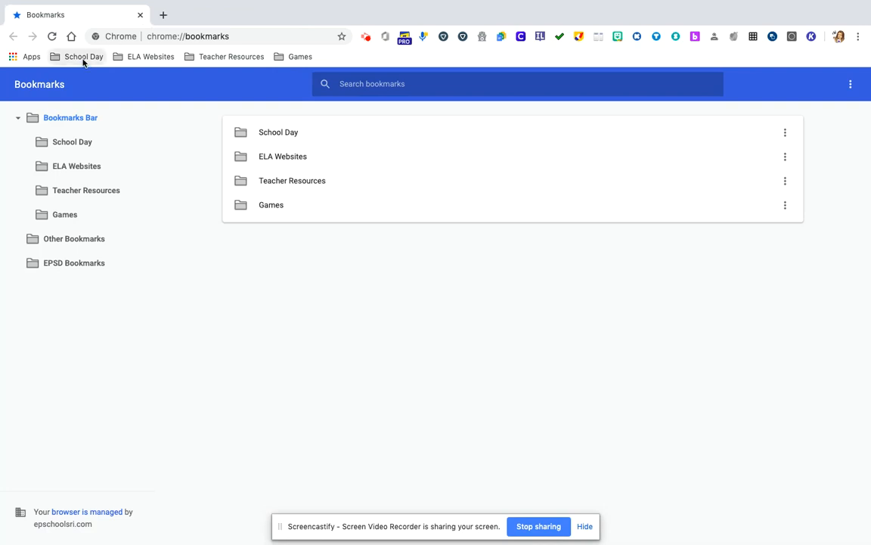
# Step: Visit ELA Google Classroom, the ELA planbook and Epic! from School Day, then open a new tab
pyautogui.click(84, 55)
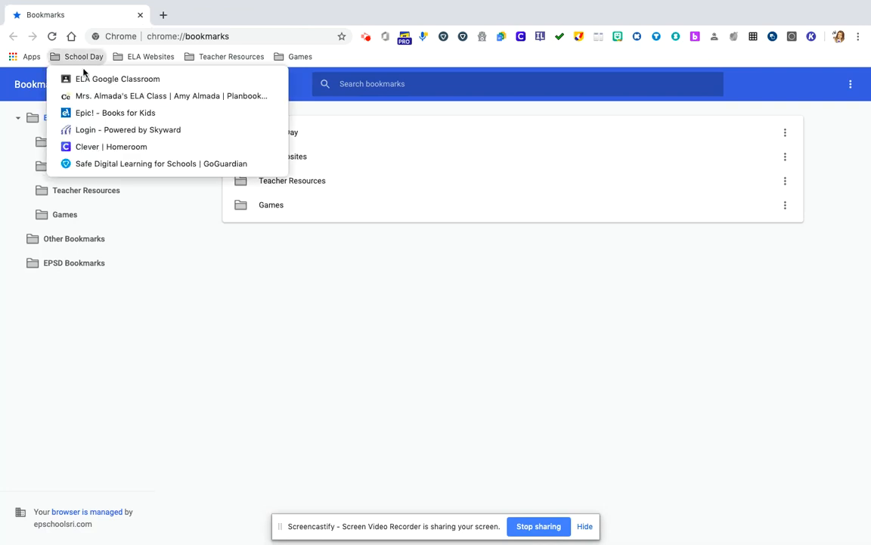
pyautogui.click(117, 79)
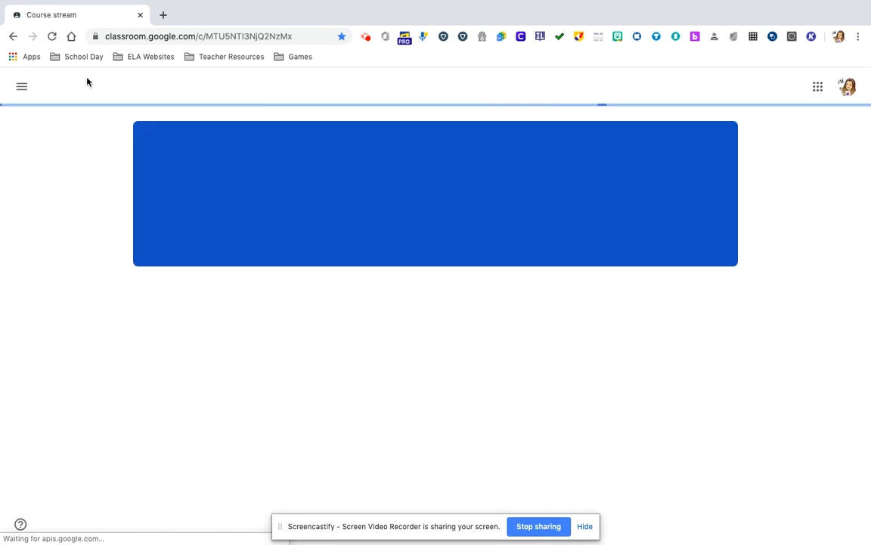
pyautogui.click(83, 56)
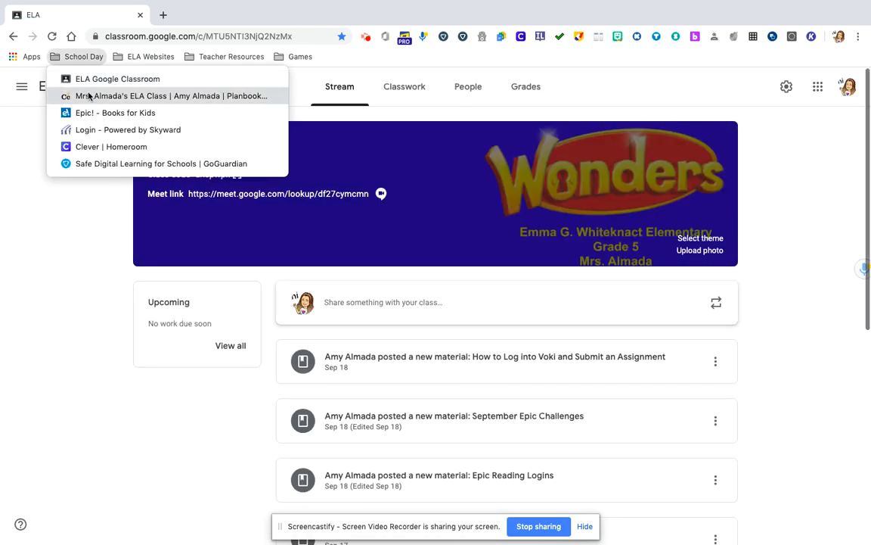
pyautogui.click(170, 95)
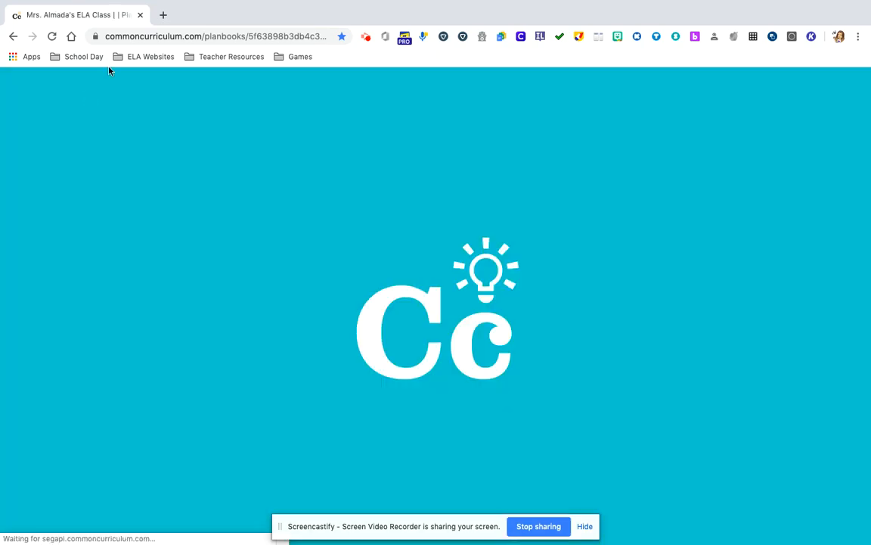
pyautogui.click(83, 56)
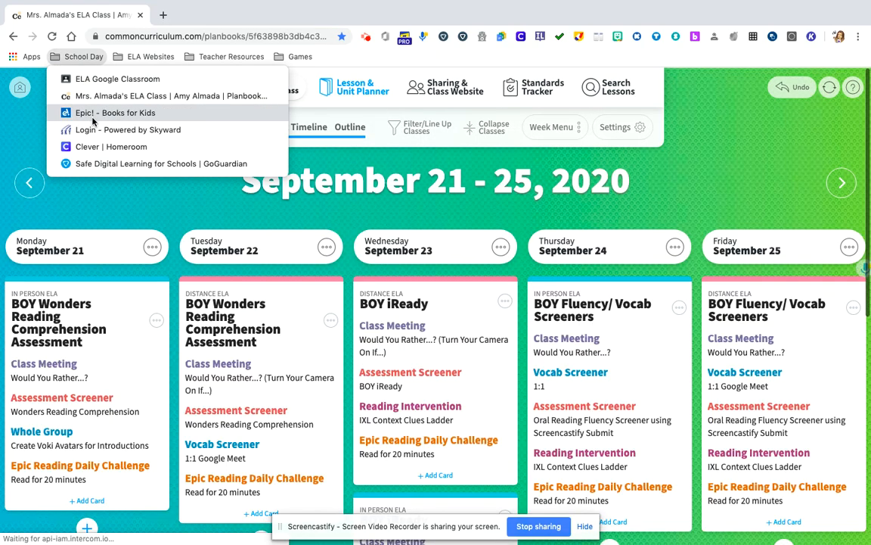
pyautogui.click(115, 113)
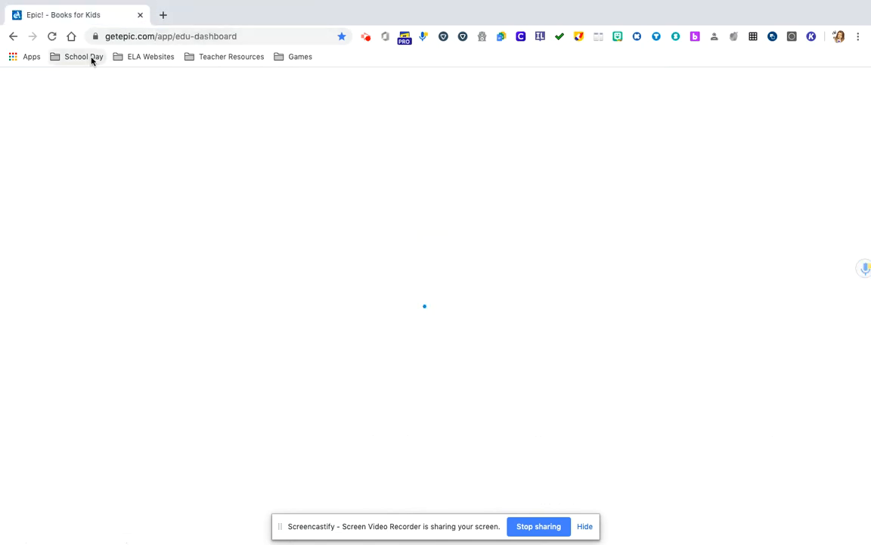
pyautogui.click(83, 56)
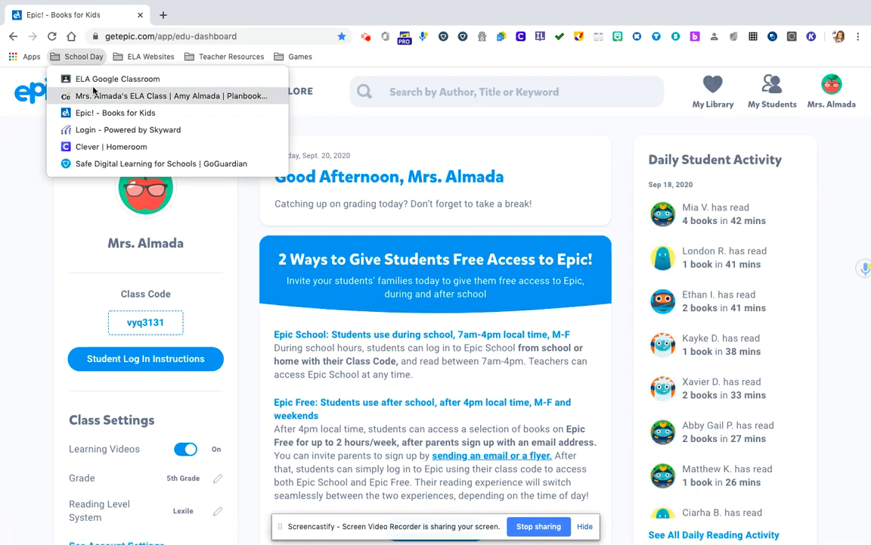
pyautogui.moveTo(118, 79)
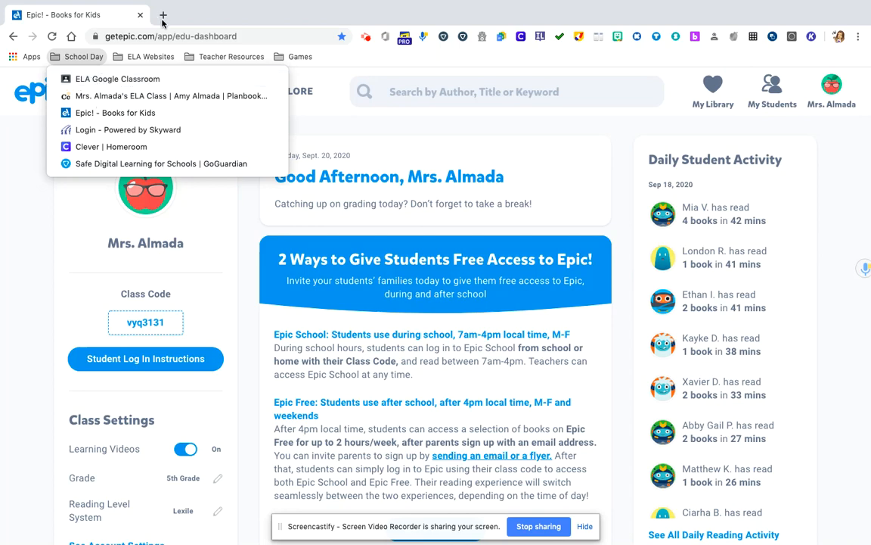
pyautogui.click(232, 56)
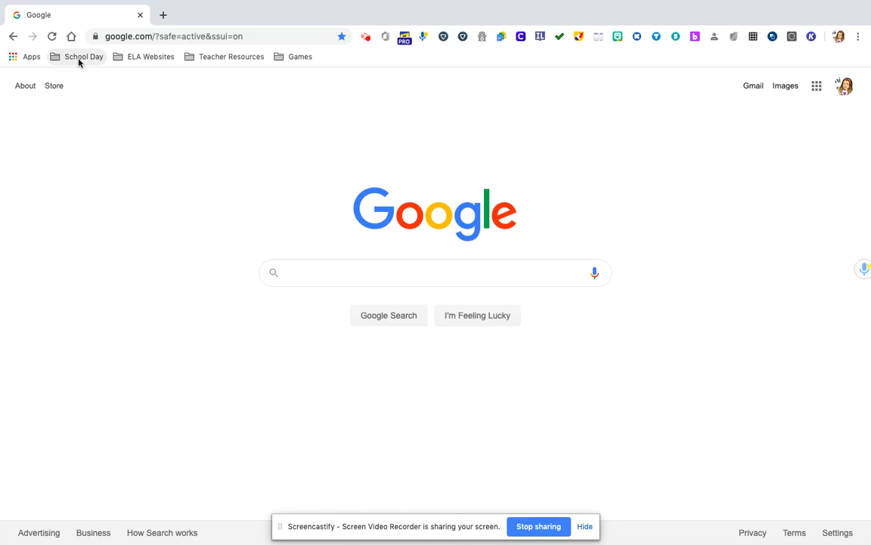
# Step: Use Open All on the School Day folder to launch its six bookmarks
pyautogui.rightClick(83, 56)
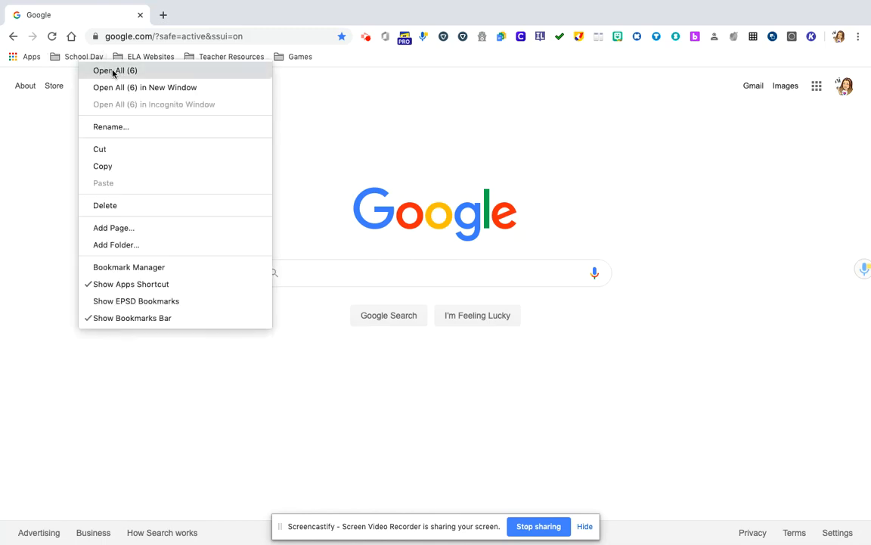
pyautogui.click(114, 70)
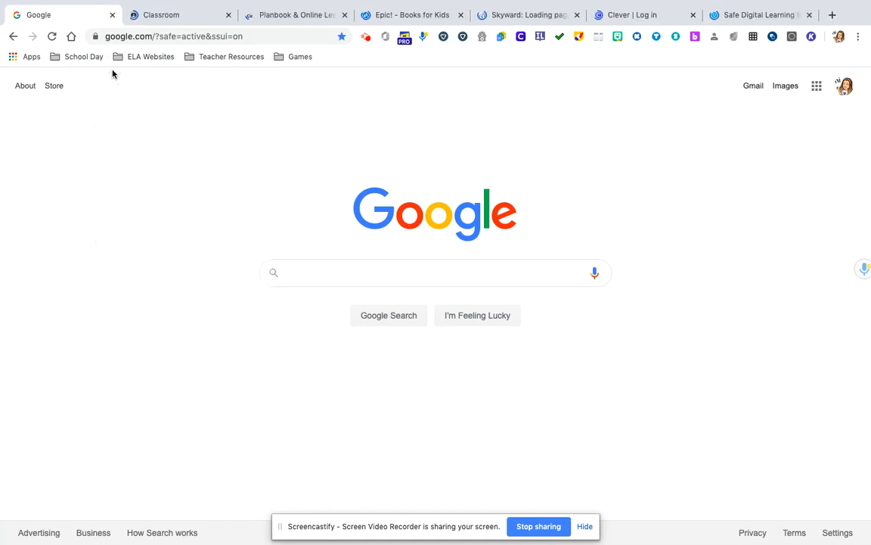
# Step: Switch through the Classroom, Epic!, Clever and planbook tabs, ending on the ELA planbook
pyautogui.click(435, 273)
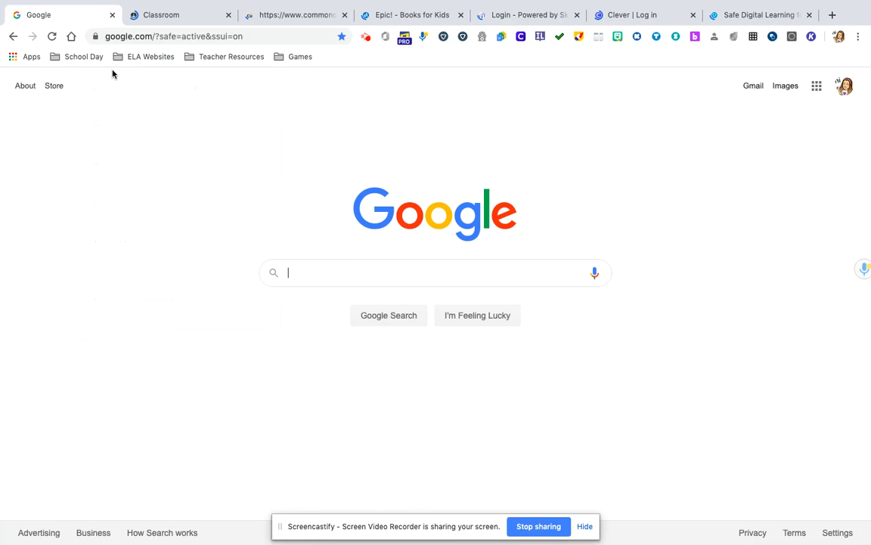
pyautogui.click(179, 14)
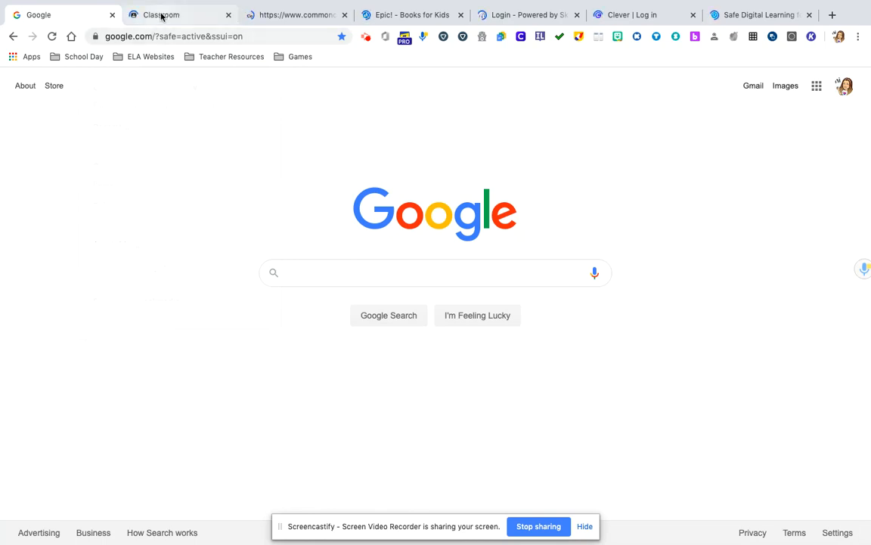
pyautogui.moveTo(161, 15)
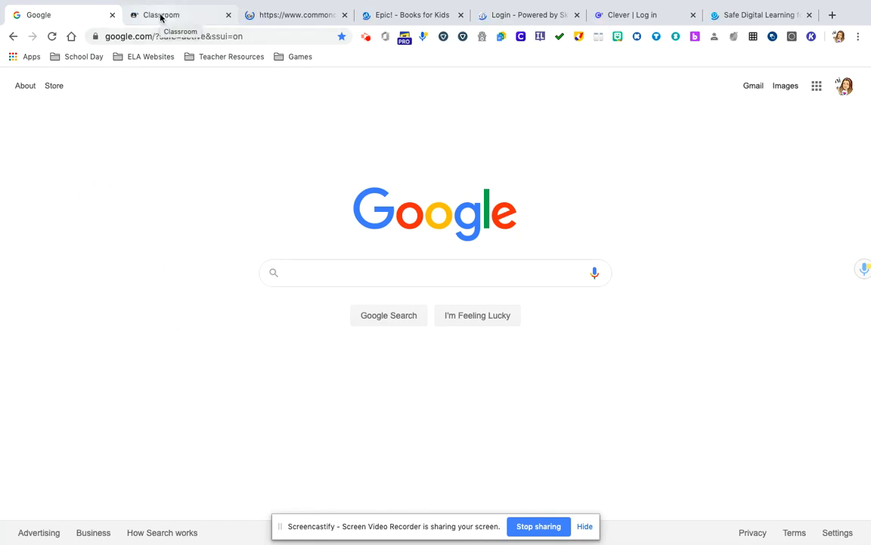
pyautogui.click(411, 14)
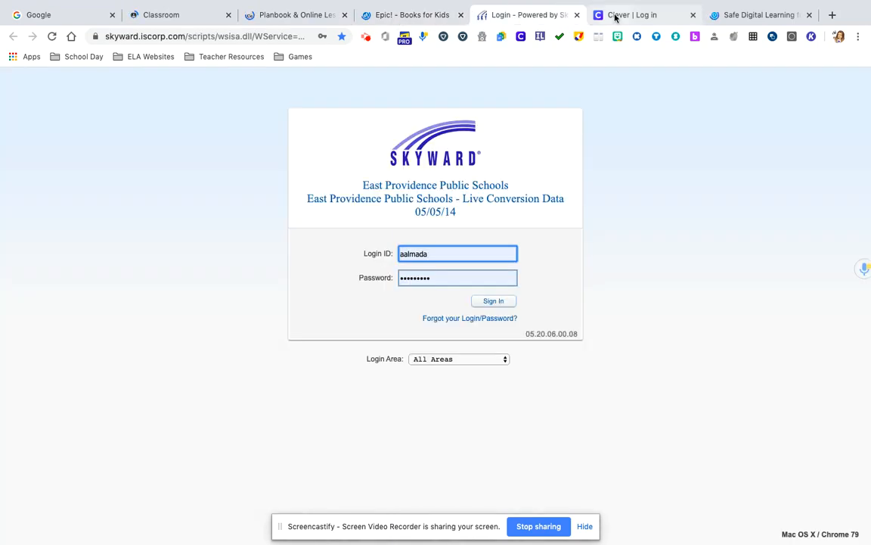
pyautogui.click(411, 14)
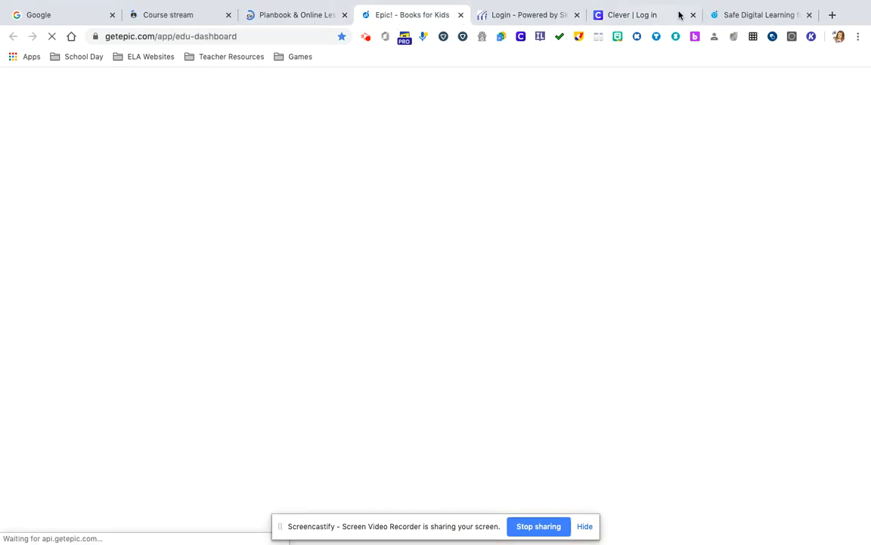
pyautogui.click(631, 15)
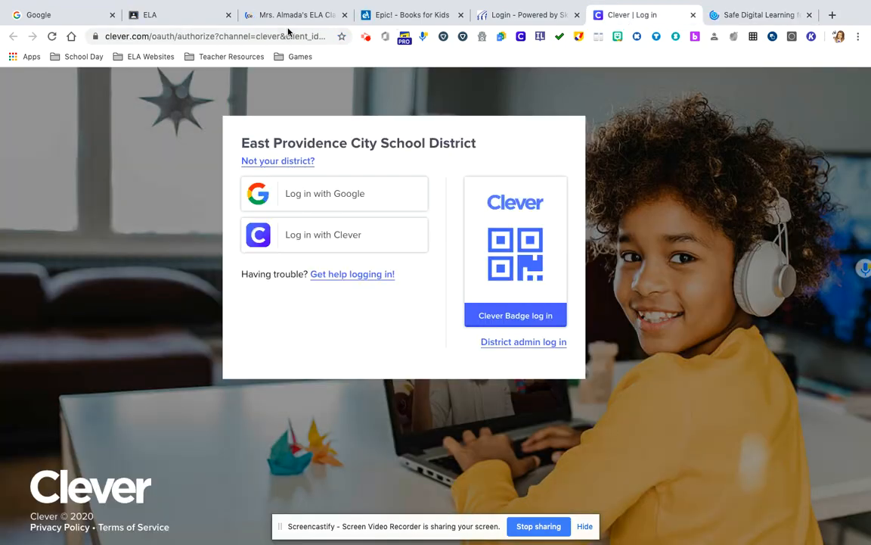
pyautogui.click(296, 15)
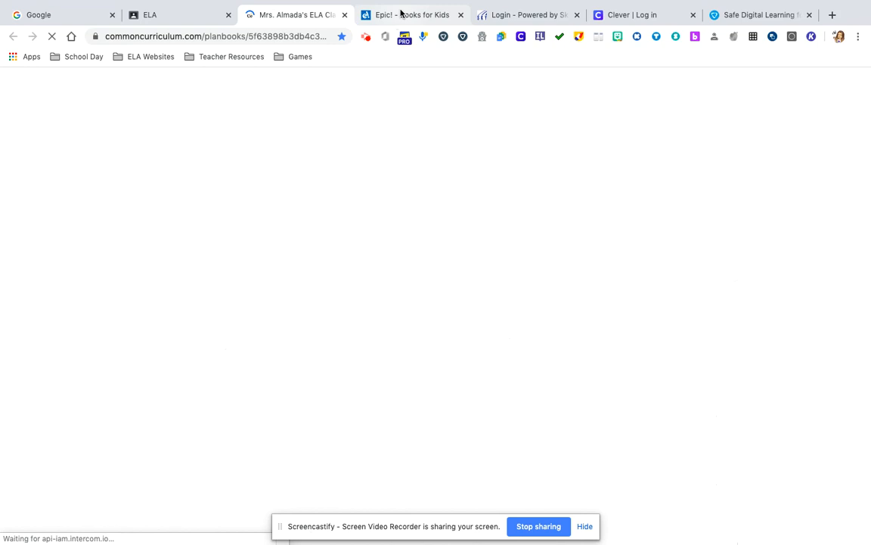
pyautogui.click(527, 14)
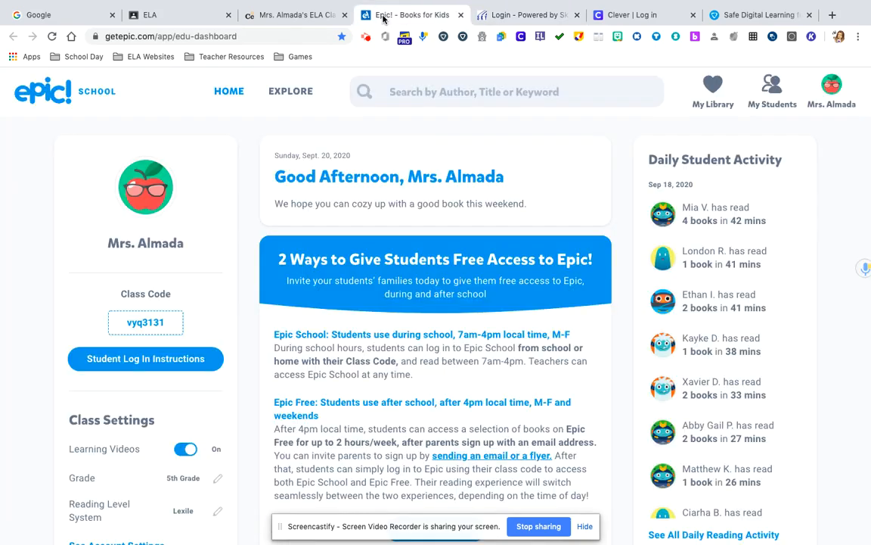
pyautogui.click(293, 14)
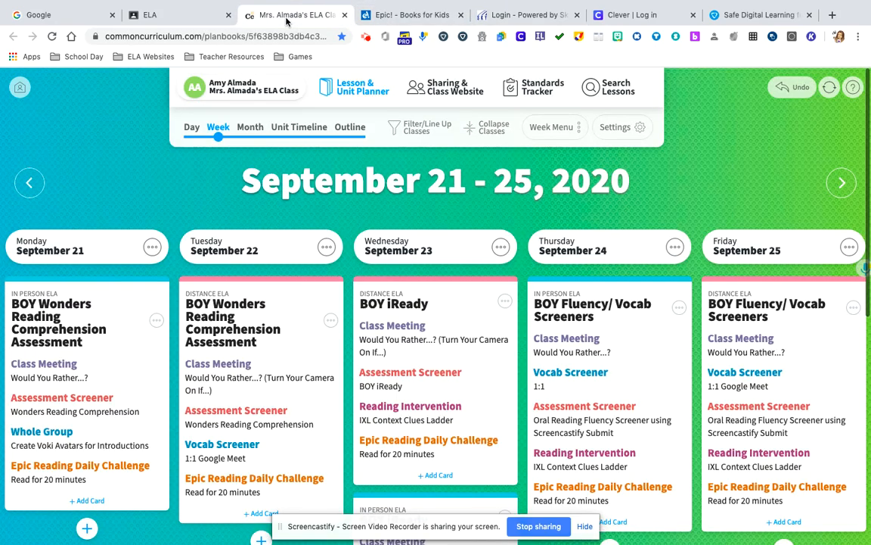